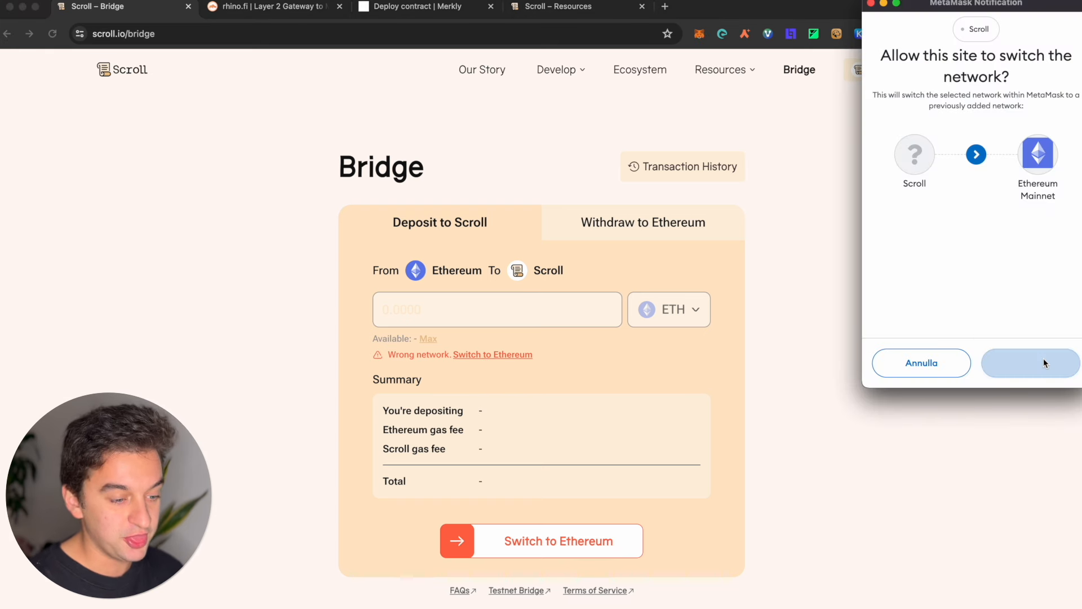
- Approve the MetaMask switch to Ethereum Mainnet and enter a 0.002 ETH deposit amount
left_click(1040, 363)
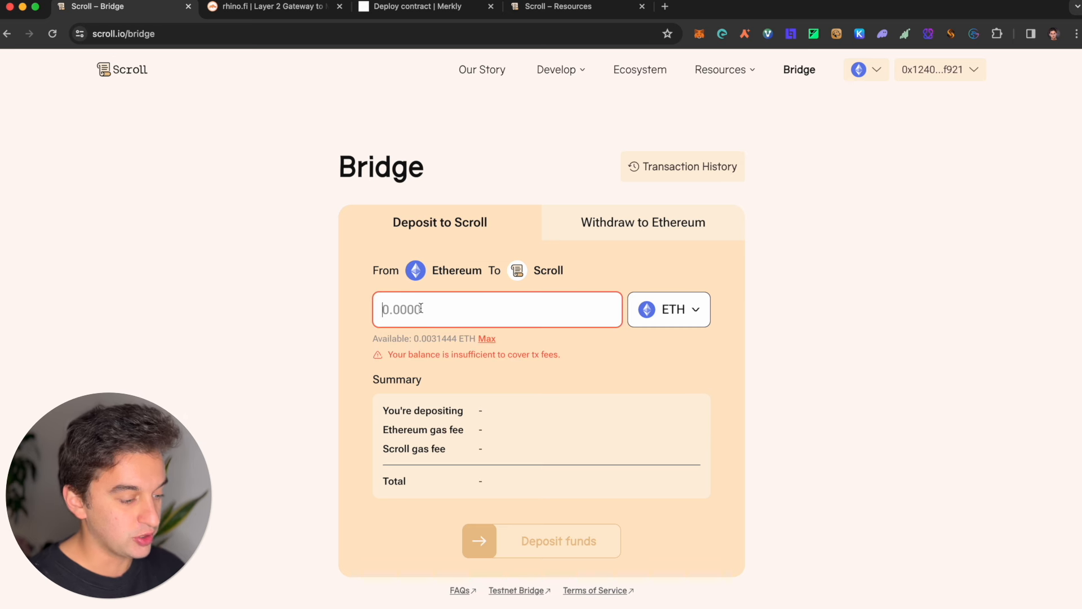
type("0.002")
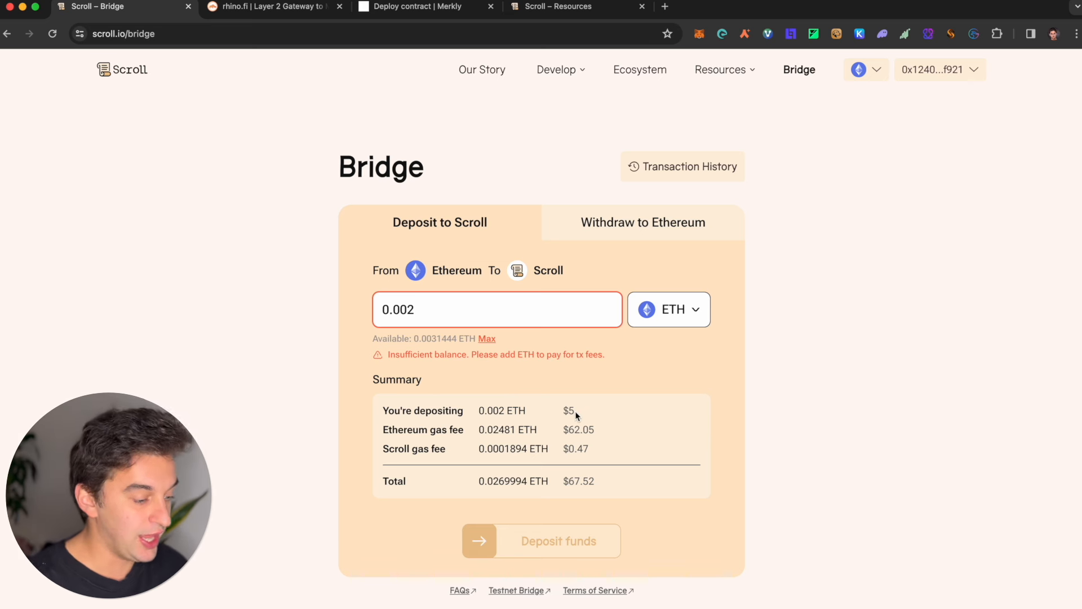
mouse_move(465, 426)
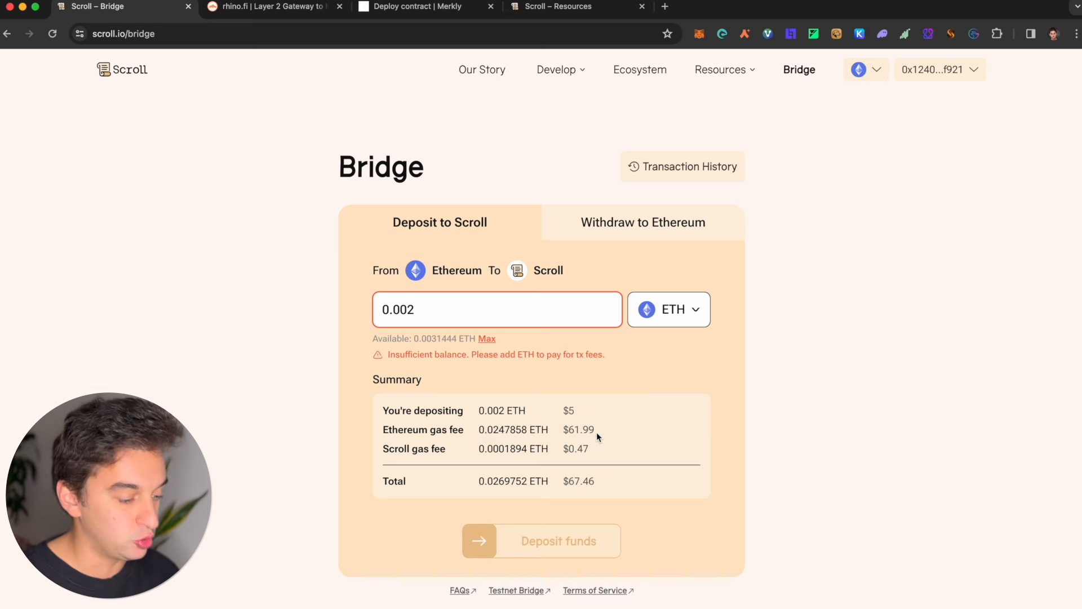
mouse_move(576, 438)
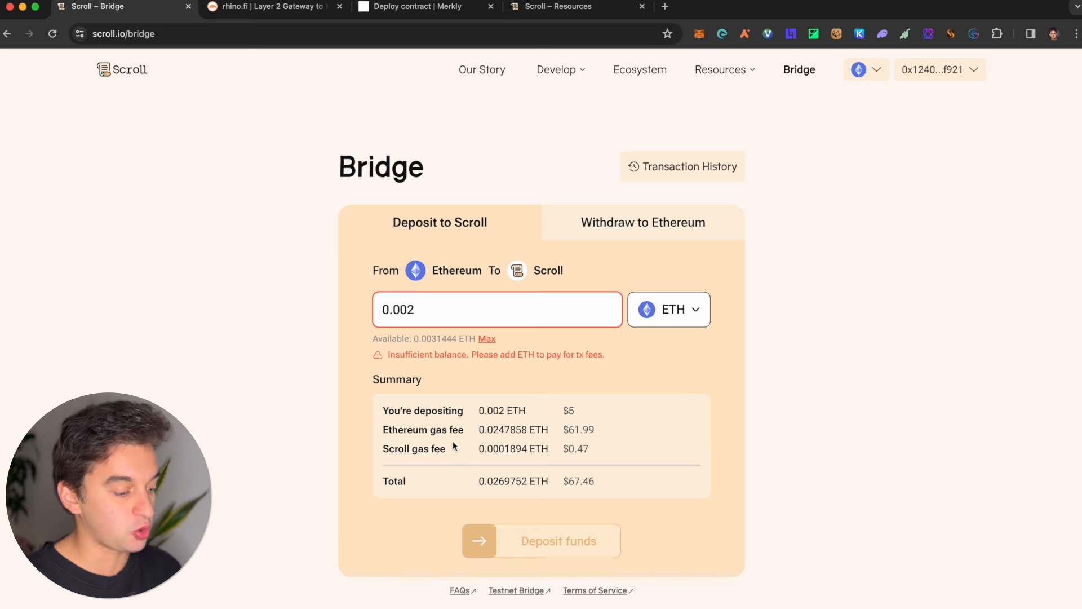
mouse_move(569, 439)
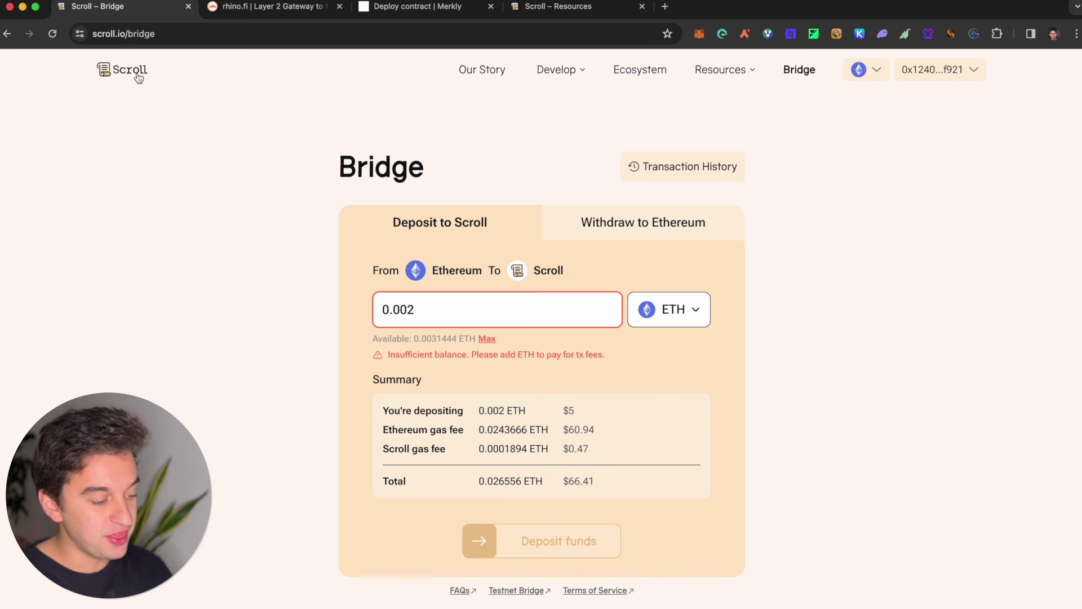
double_click(573, 430)
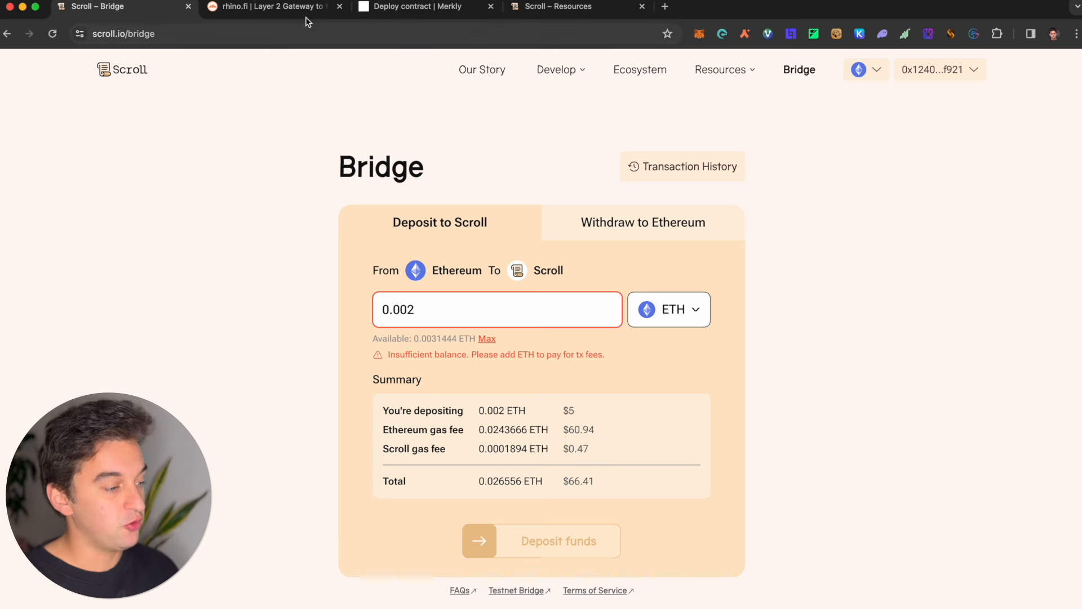
- Launch the rhino.fi bridge app and fill in the maximum available ETH amount
left_click(277, 7)
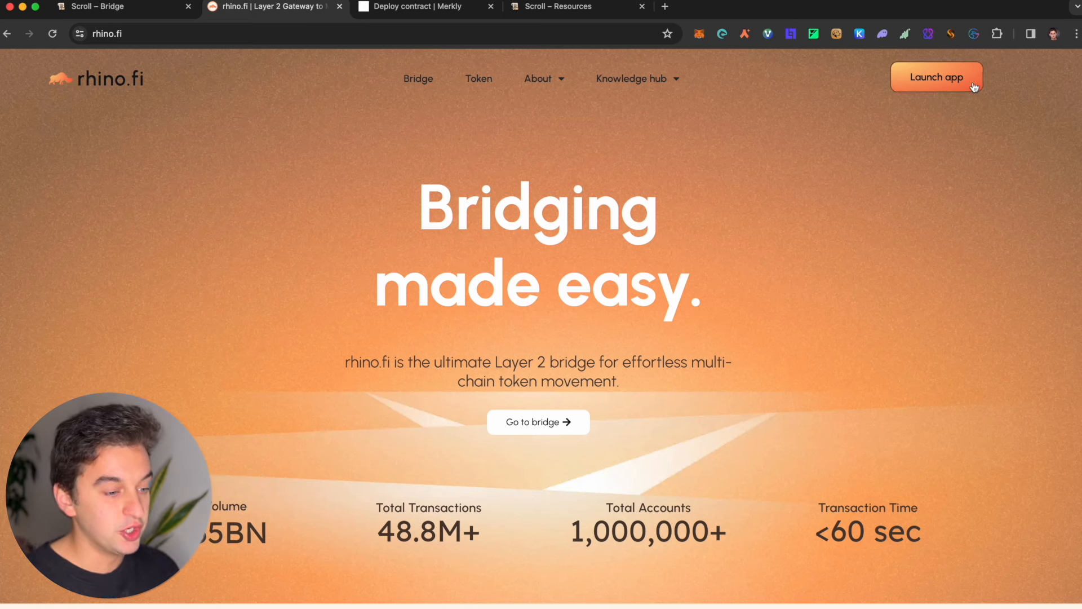
left_click(937, 76)
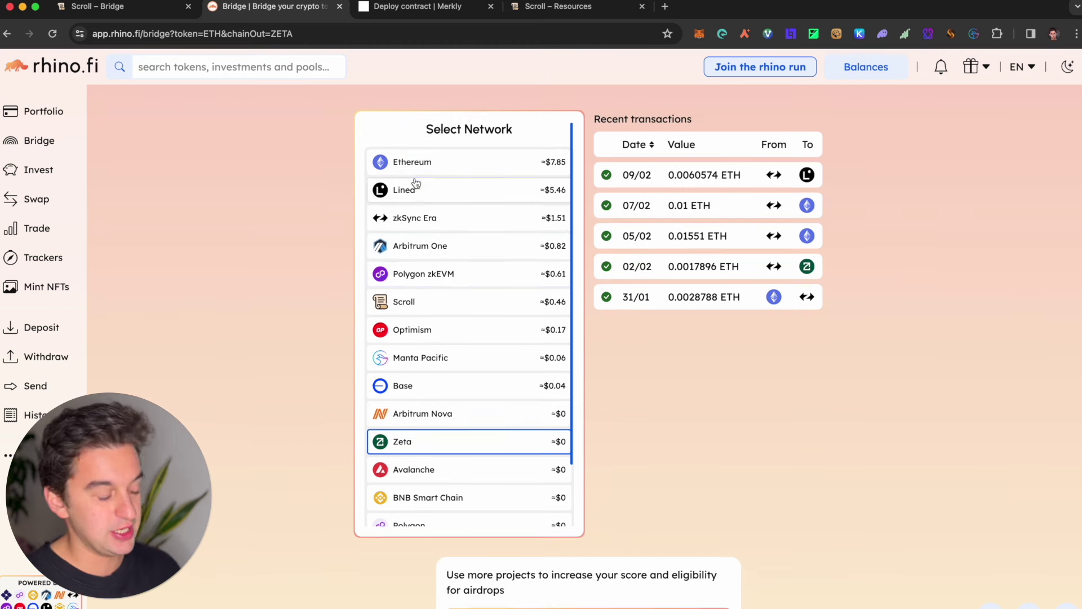
mouse_move(451, 390)
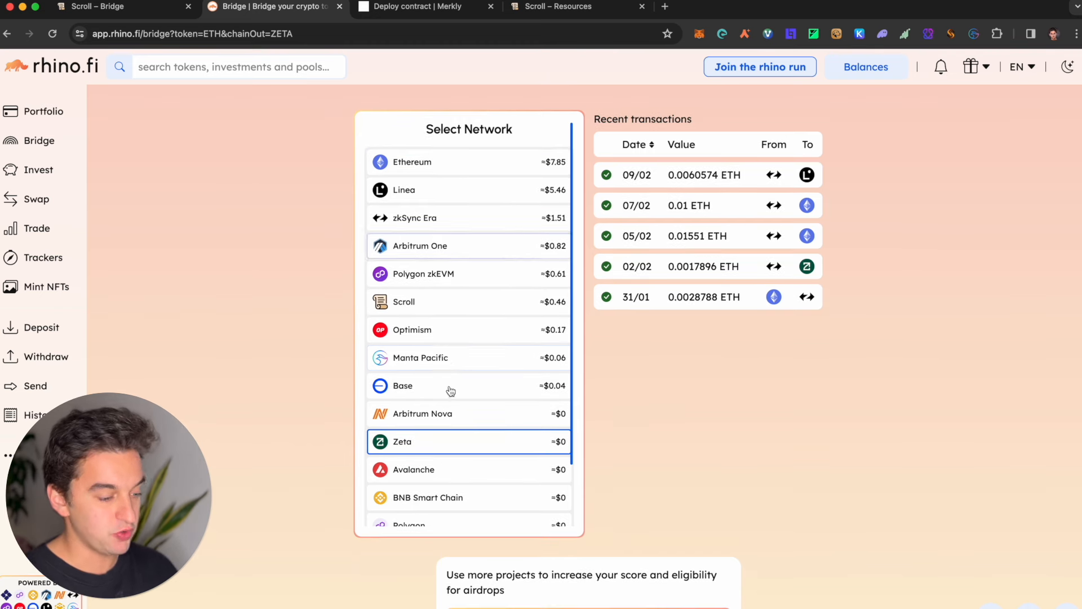
scroll("down", 3)
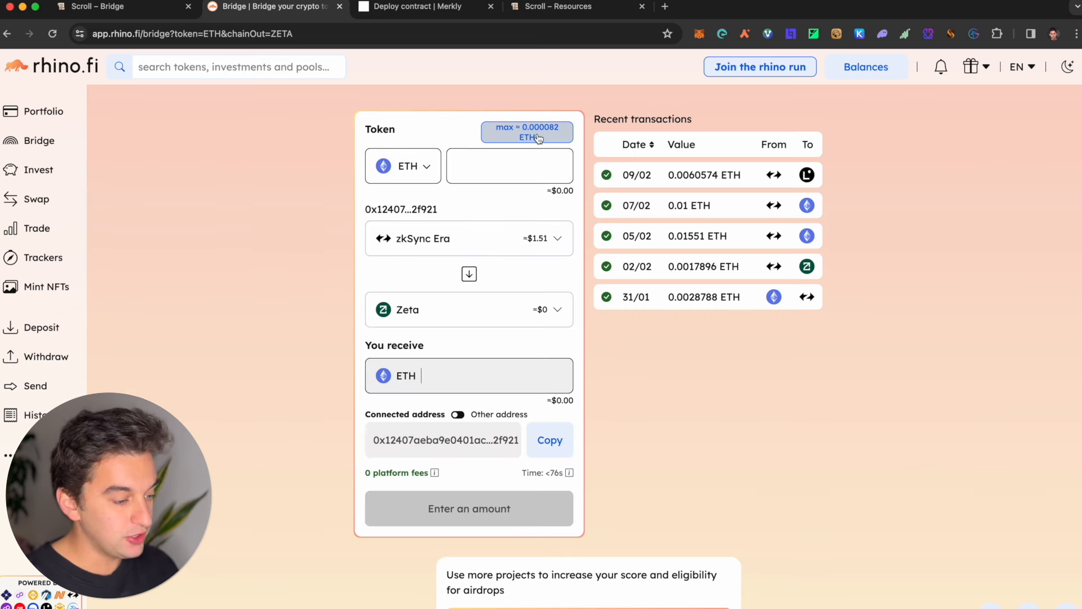
left_click(469, 239)
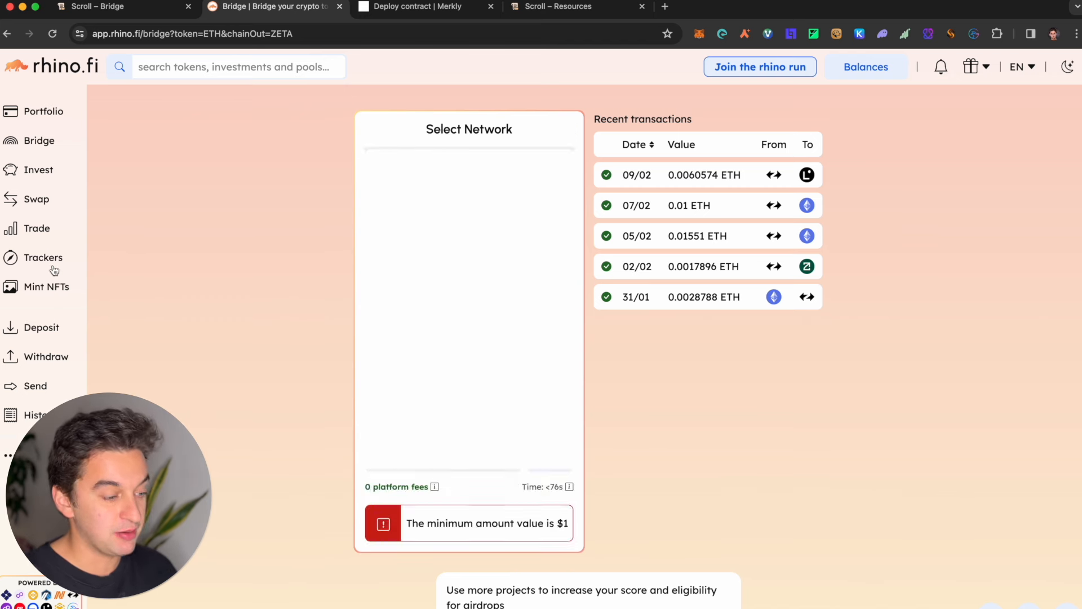
- Look up the wallet's Scroll activity score in rhino.fi's chain trackers
left_click(46, 257)
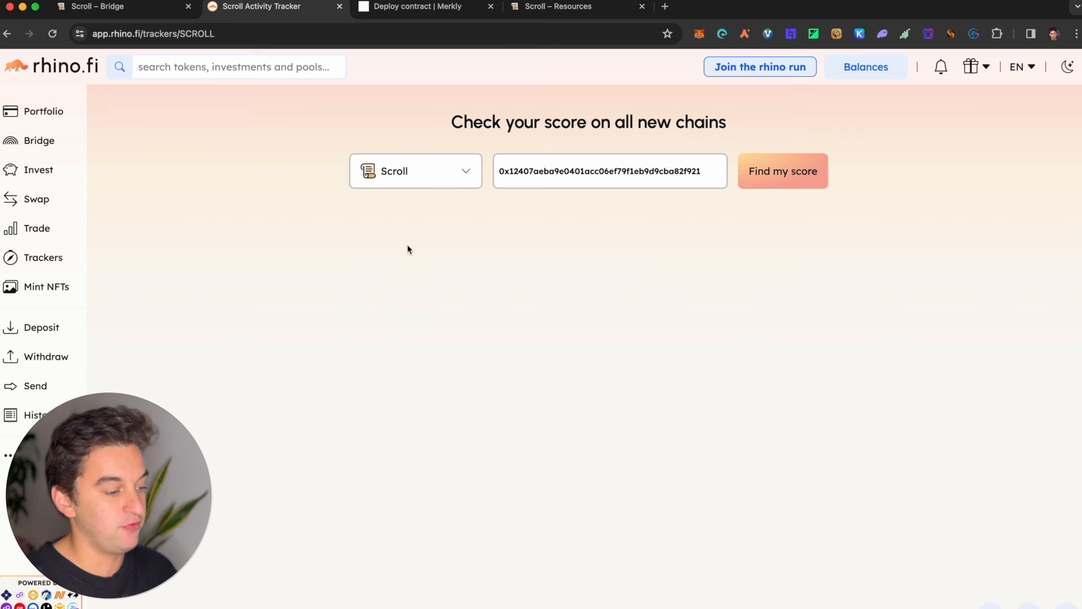
left_click(782, 172)
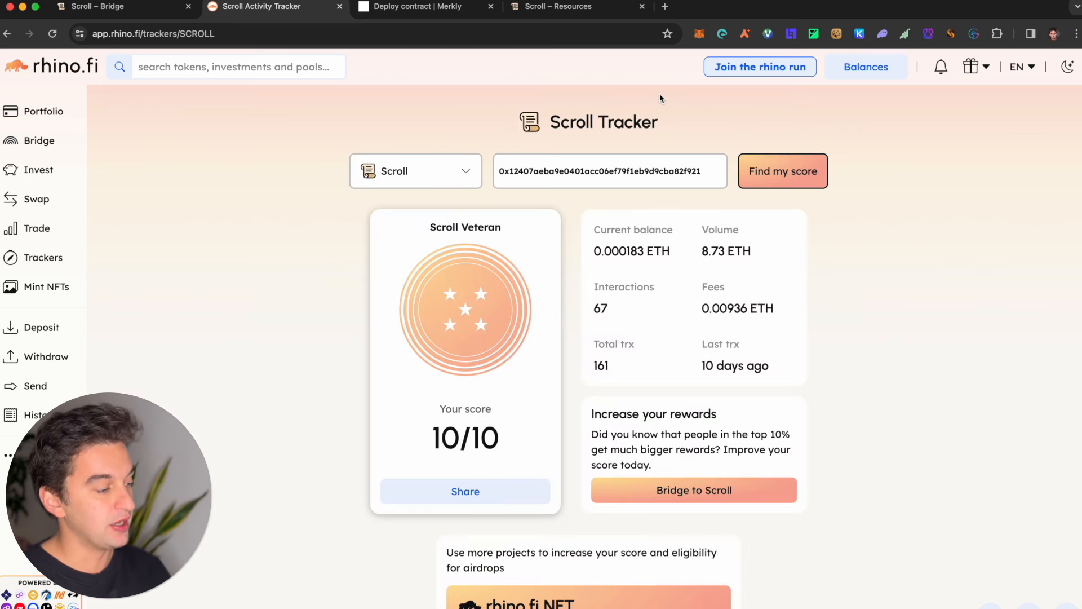
mouse_move(381, 46)
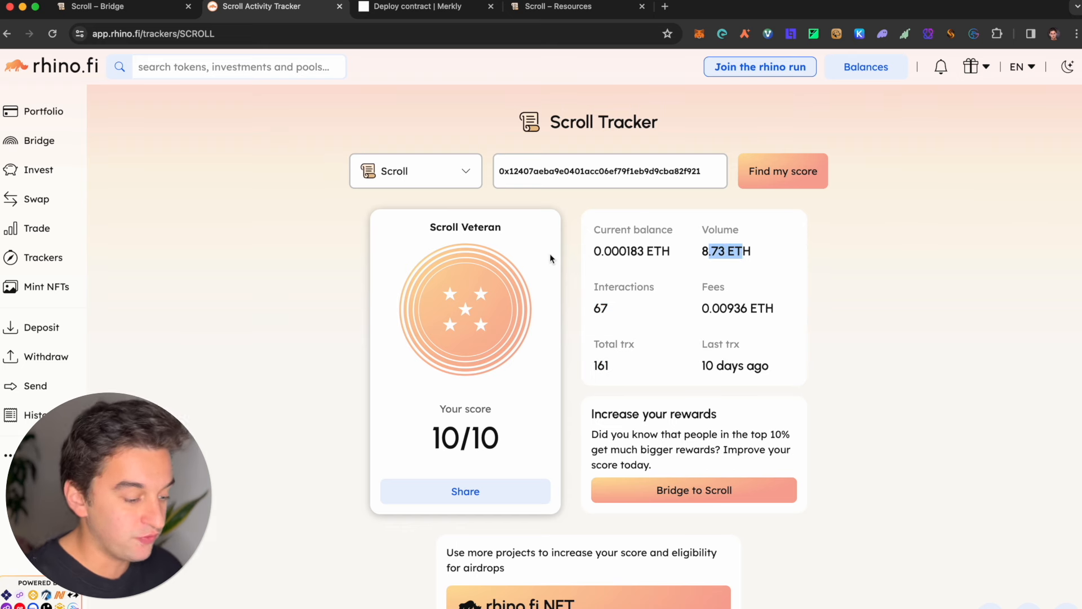
scroll("down", 3)
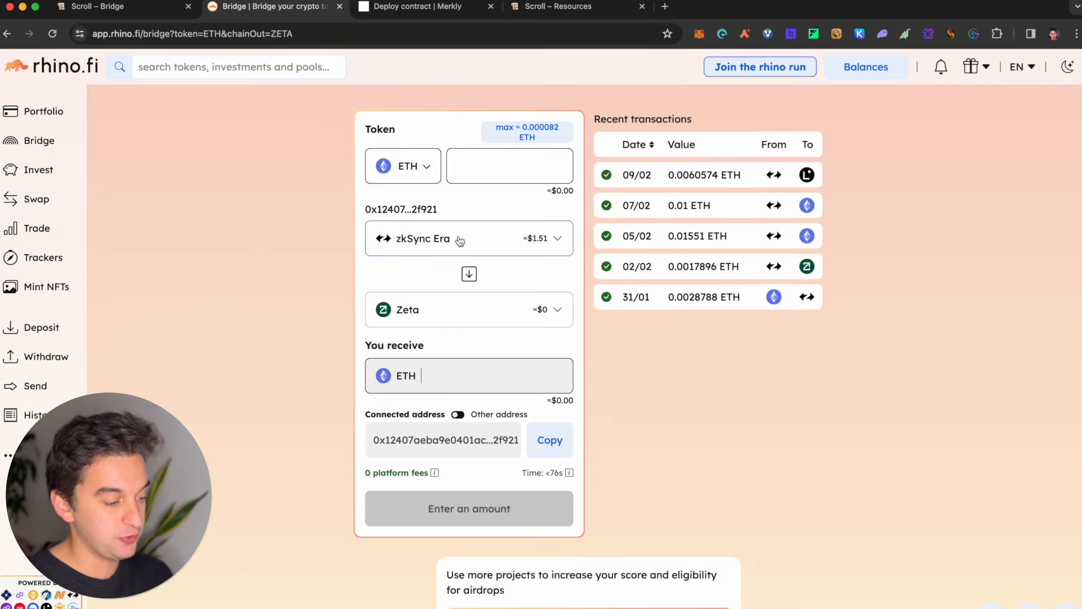
- Make Scroll the destination, reverse the route to Scroll → zkSync Era, and return to Scroll Bridge
left_click(469, 309)
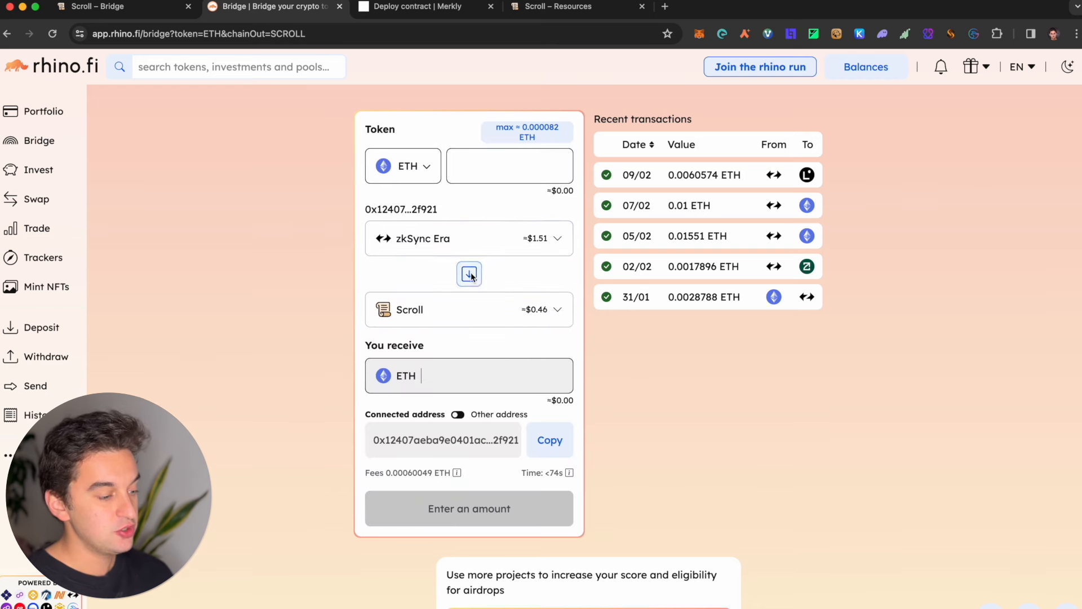
left_click(469, 273)
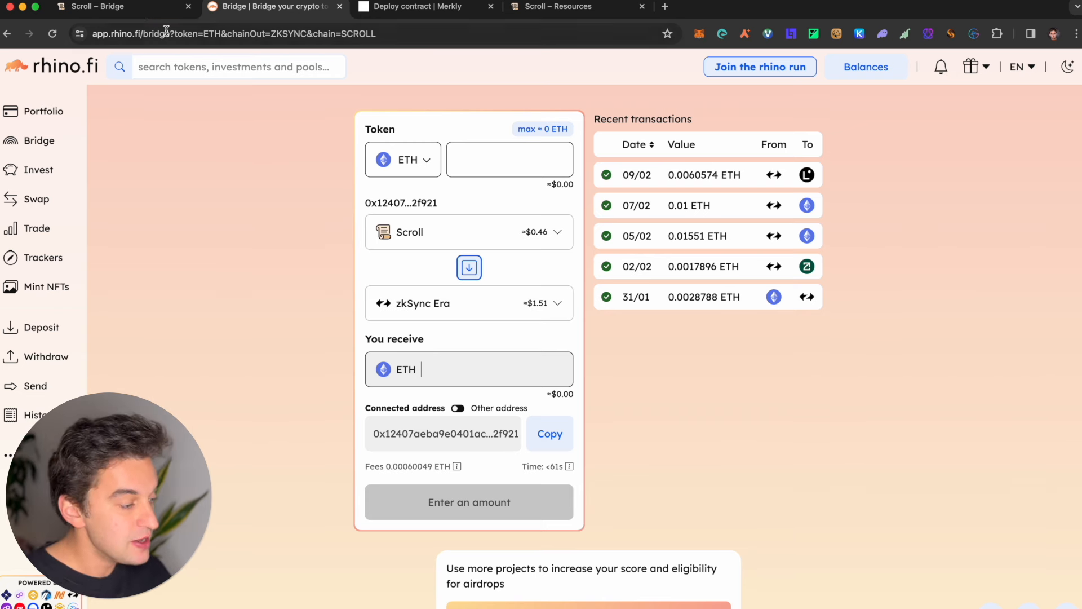
left_click(119, 7)
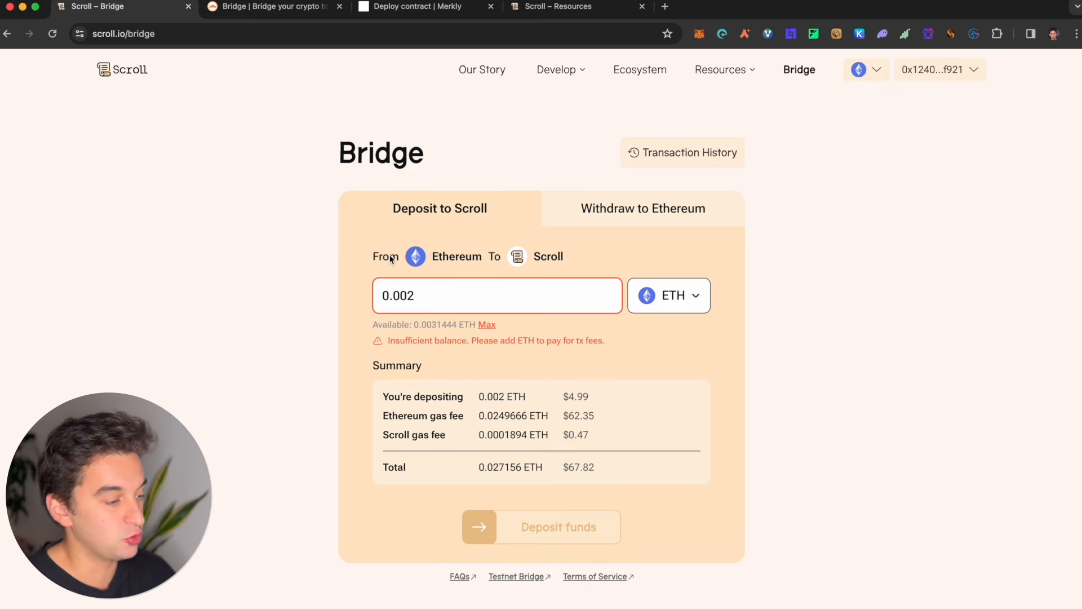
- On Merkly's deploy page, choose Scroll as the network and approve the wallet switch
left_click(422, 6)
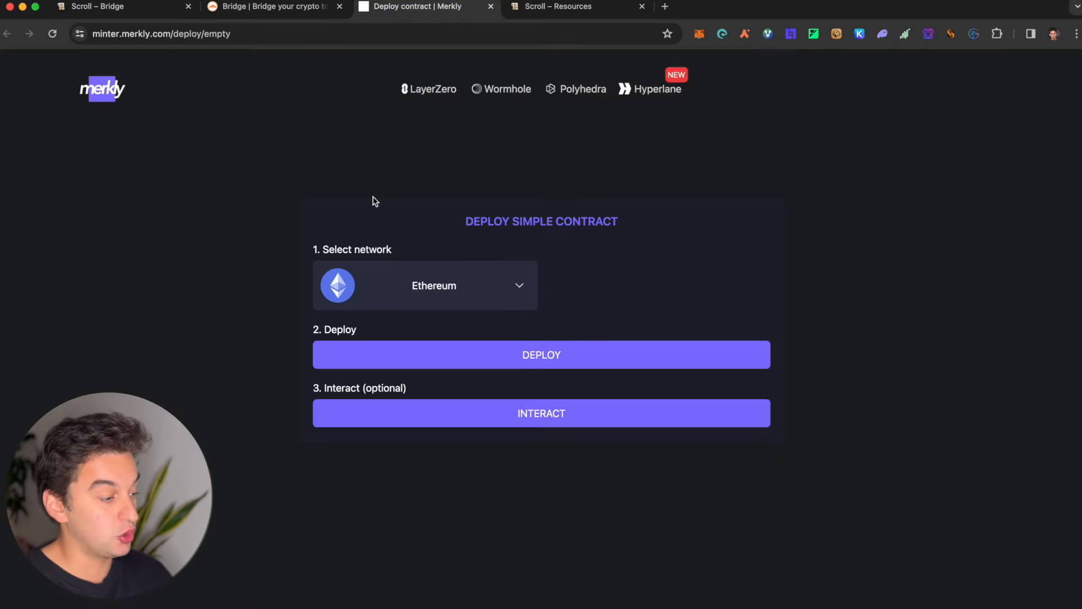
left_click(434, 285)
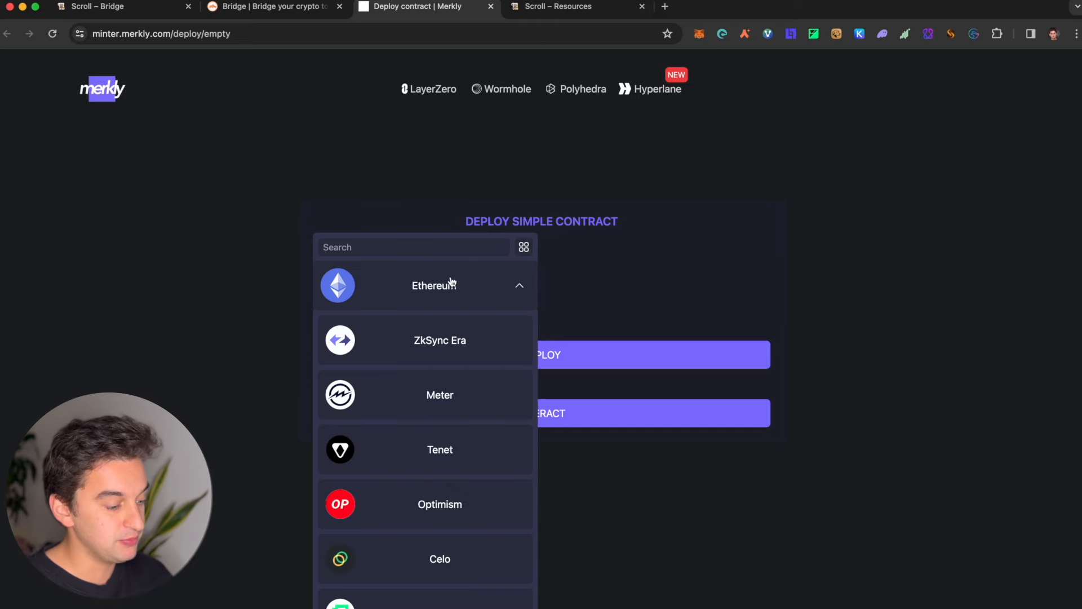
scroll("down", 3)
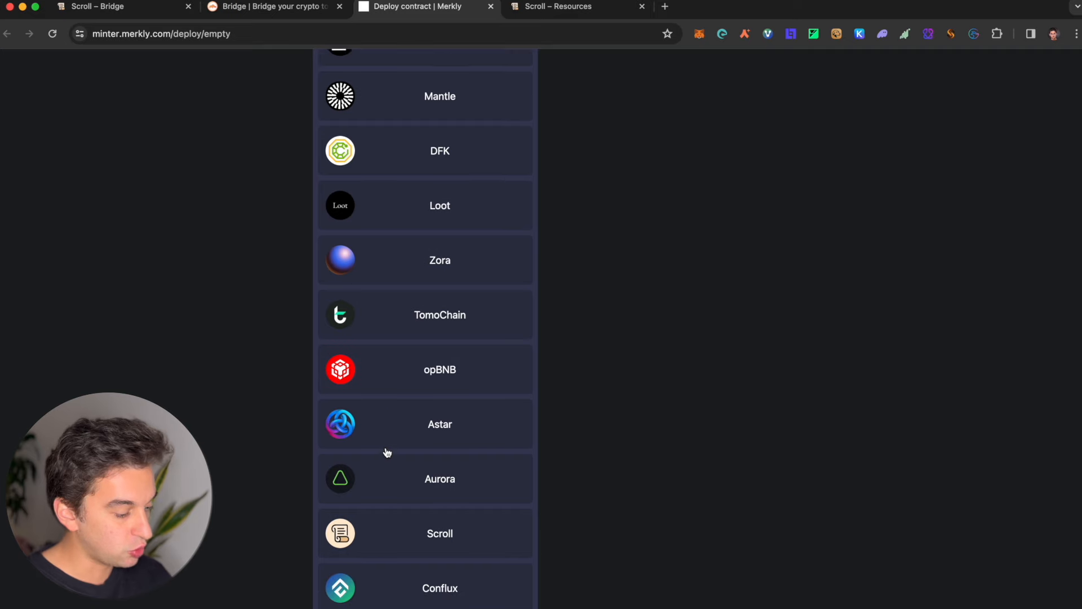
left_click(440, 533)
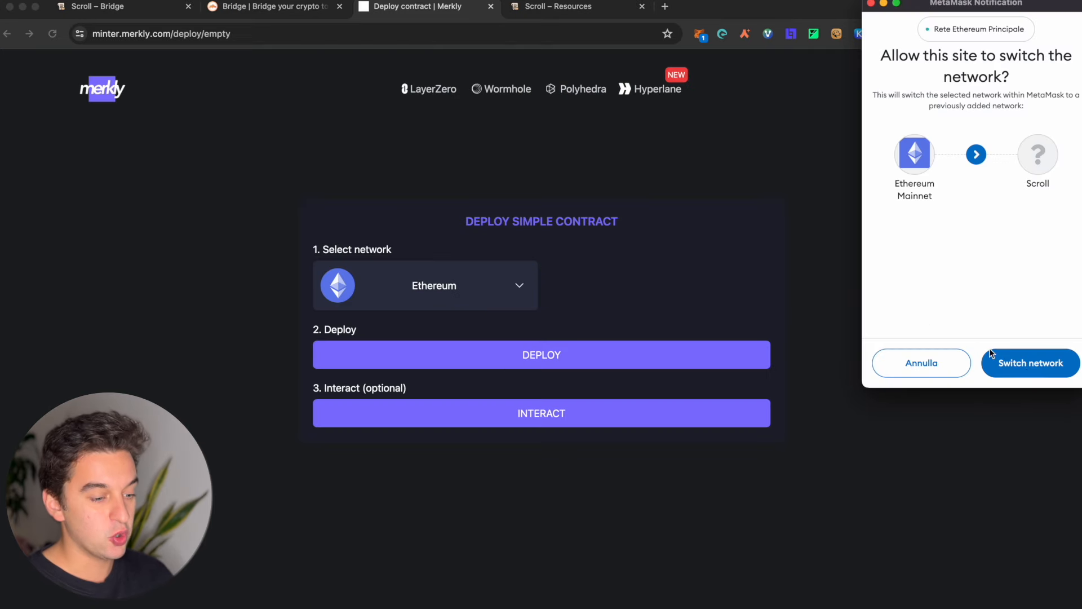
left_click(1031, 363)
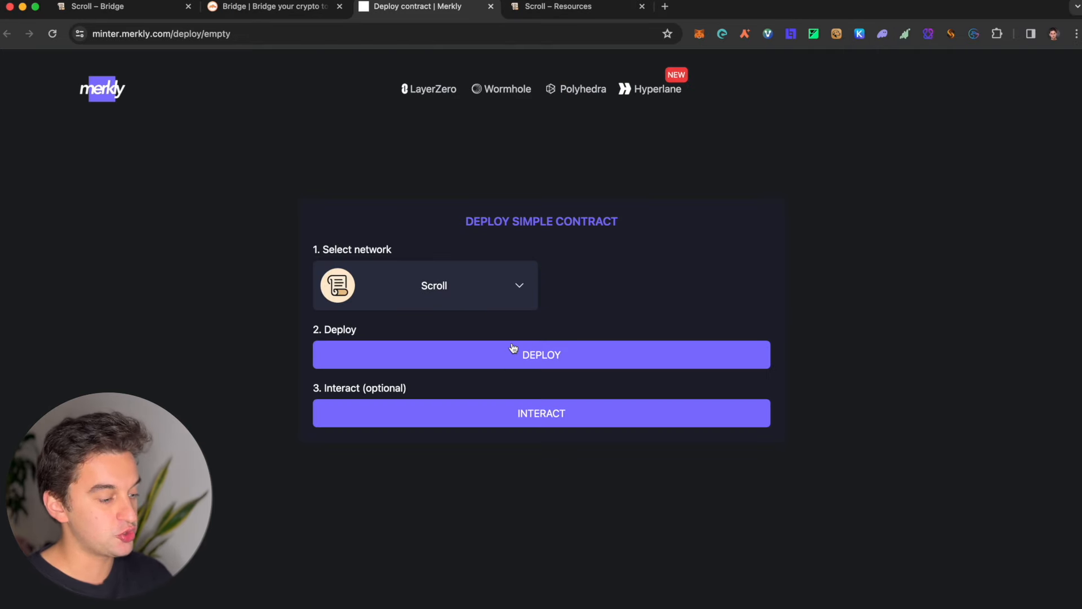
- Deploy the simple contract on Scroll, dismissing the error toast and confirming the transaction
left_click(541, 354)
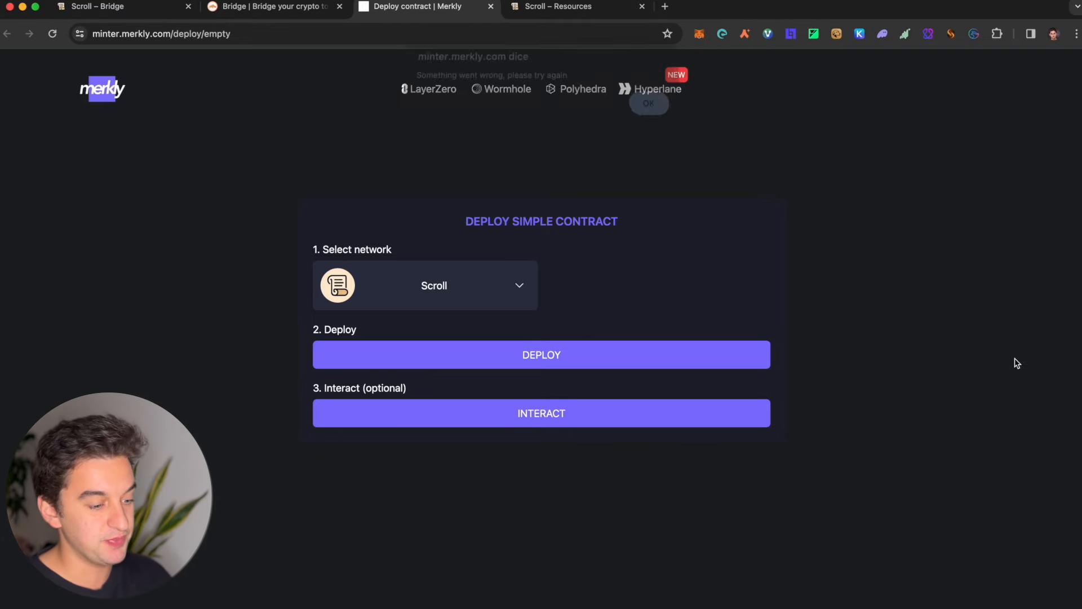
left_click(648, 103)
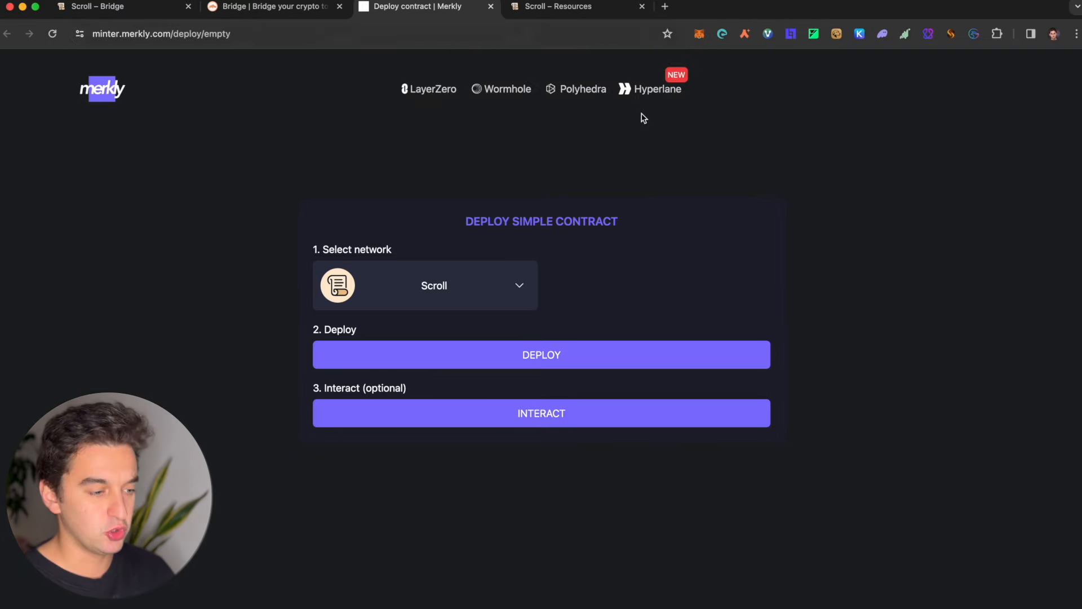
left_click(695, 34)
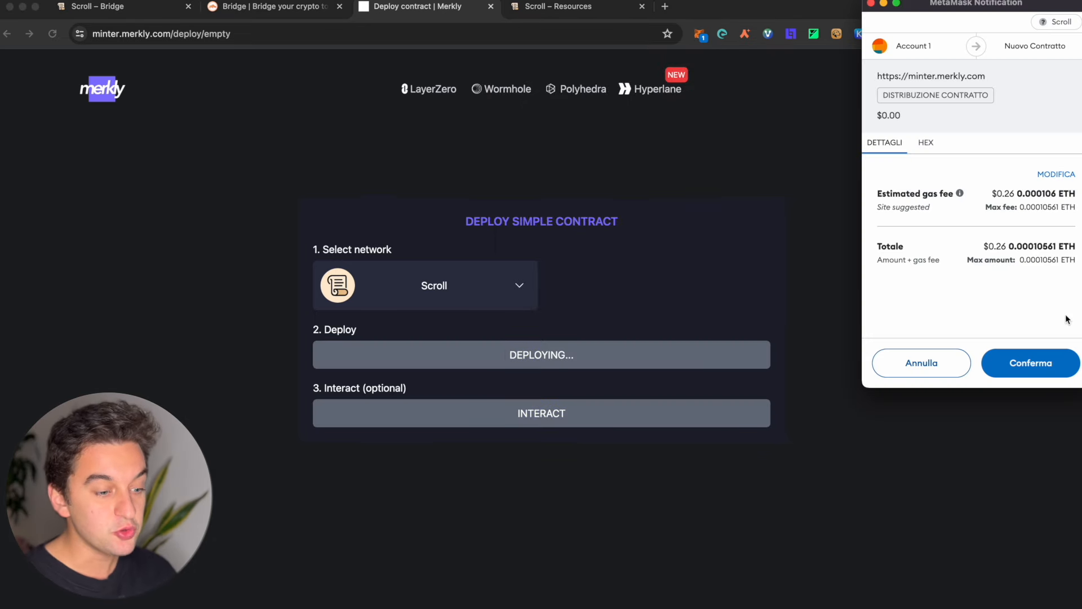
left_click(1031, 364)
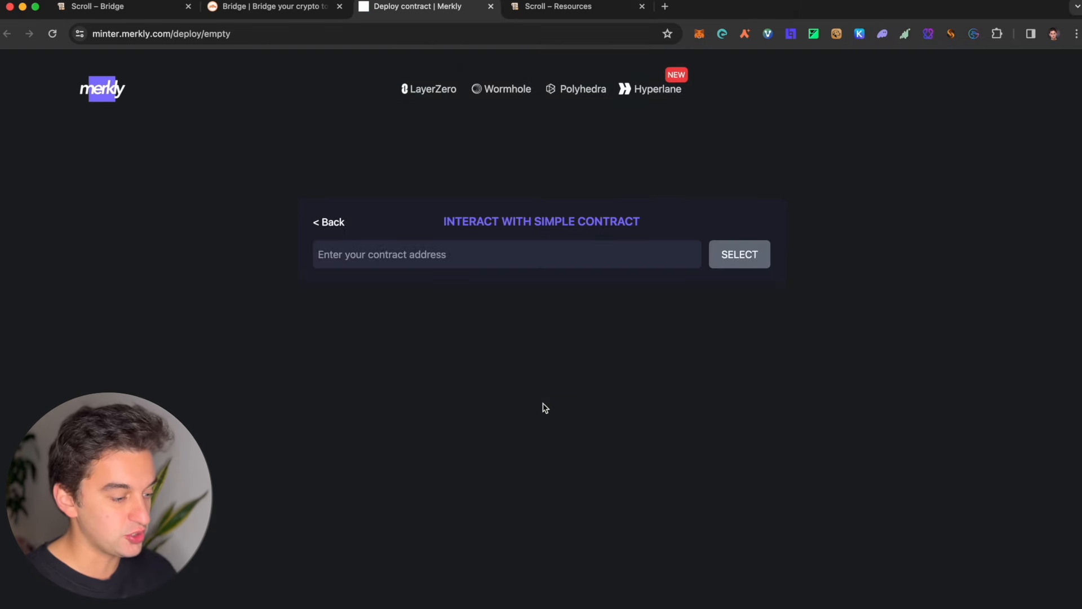
- Enter the deployed contract address, swap the ONFT route to zkSync Era → Scroll, and return to the Scroll site
type("undefined")
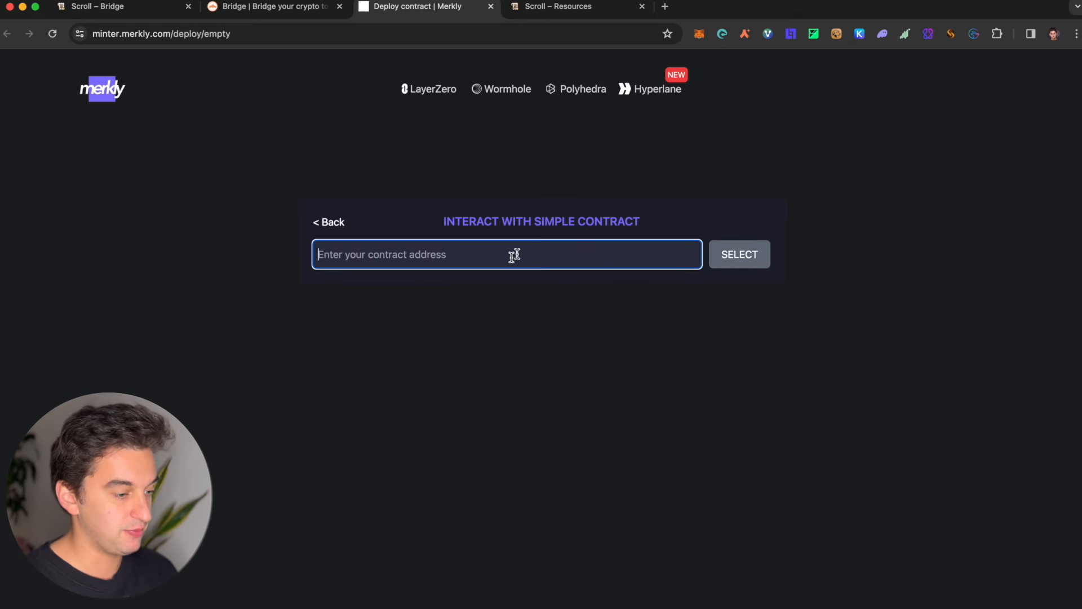
left_click(699, 33)
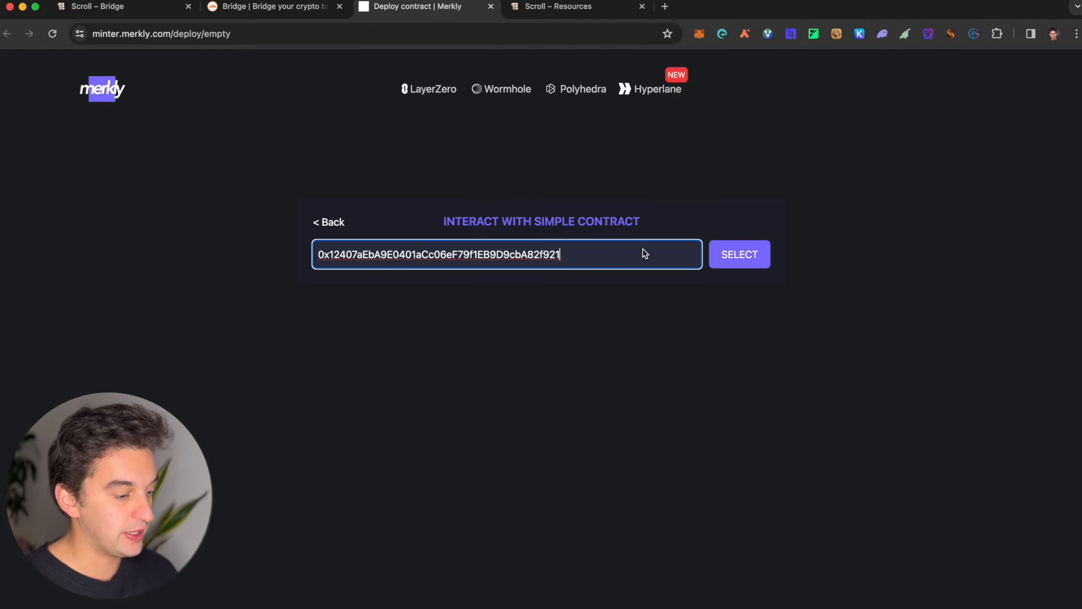
left_click(738, 255)
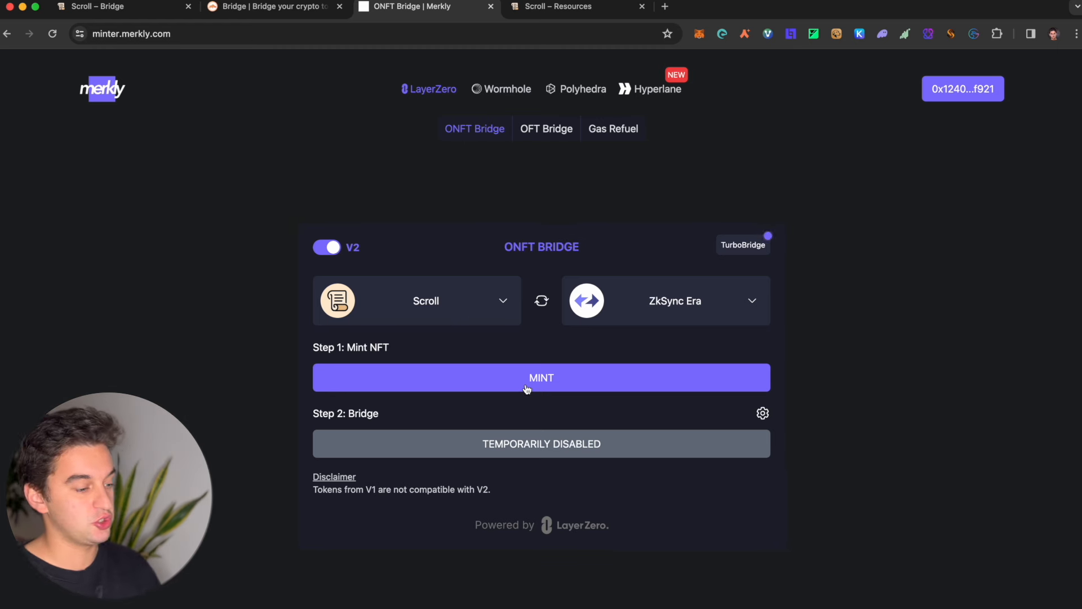
mouse_move(587, 304)
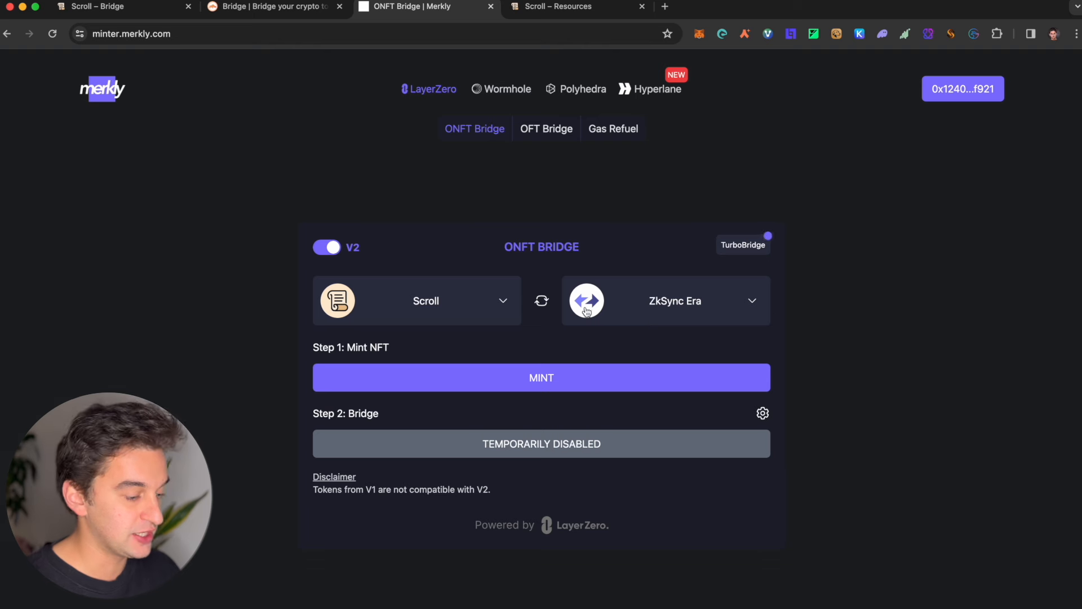
left_click(541, 301)
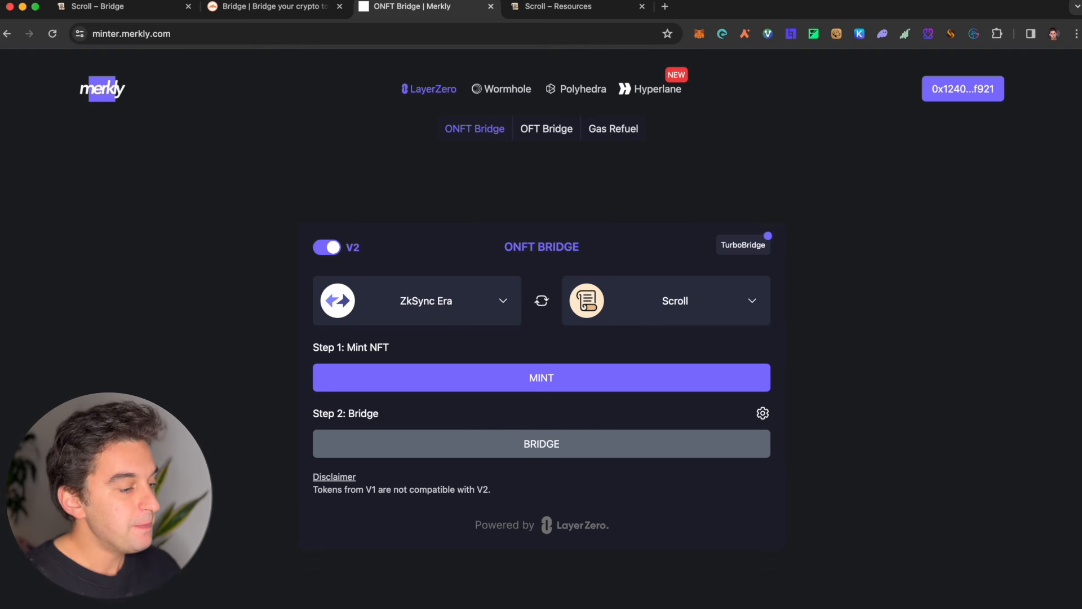
left_click(570, 7)
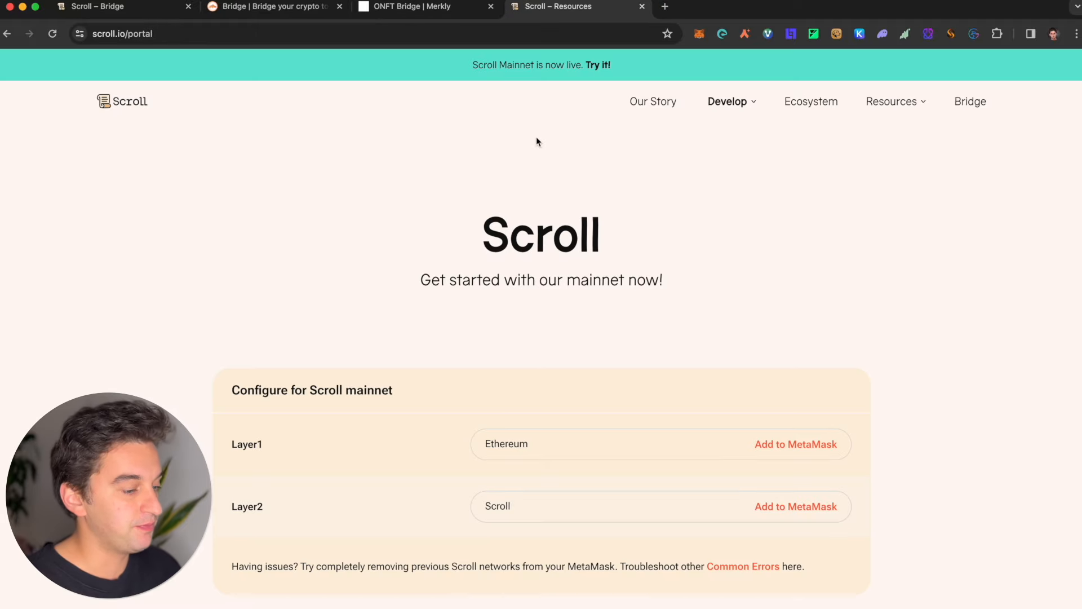
- Go to the Scroll homepage via the Scroll logo
left_click(129, 104)
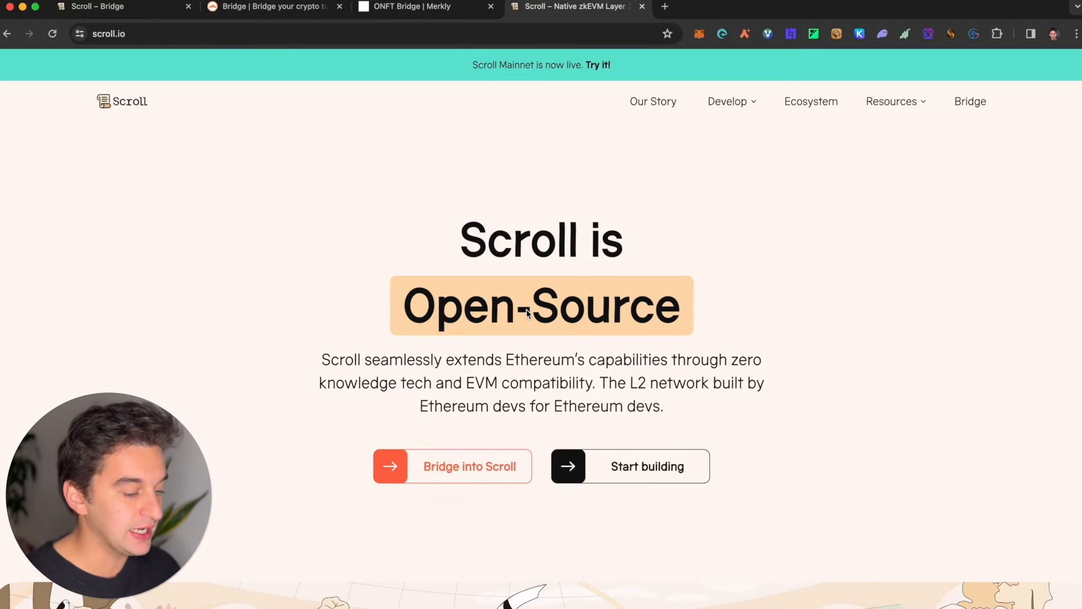
mouse_move(766, 102)
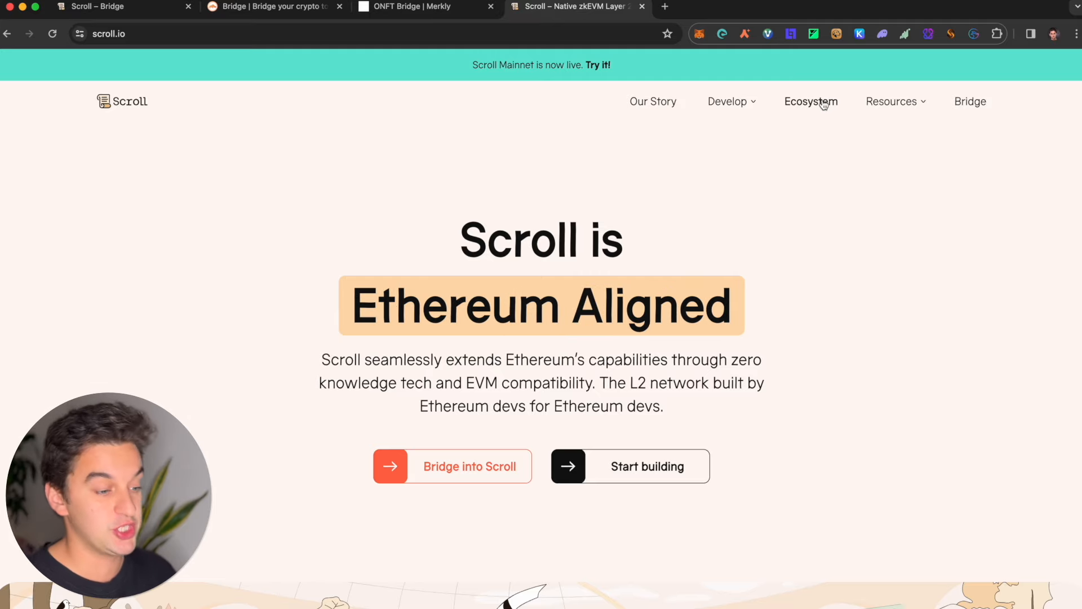
- Browse all protocols in the Scroll ecosystem directory, filtered to Community then Gaming
left_click(812, 102)
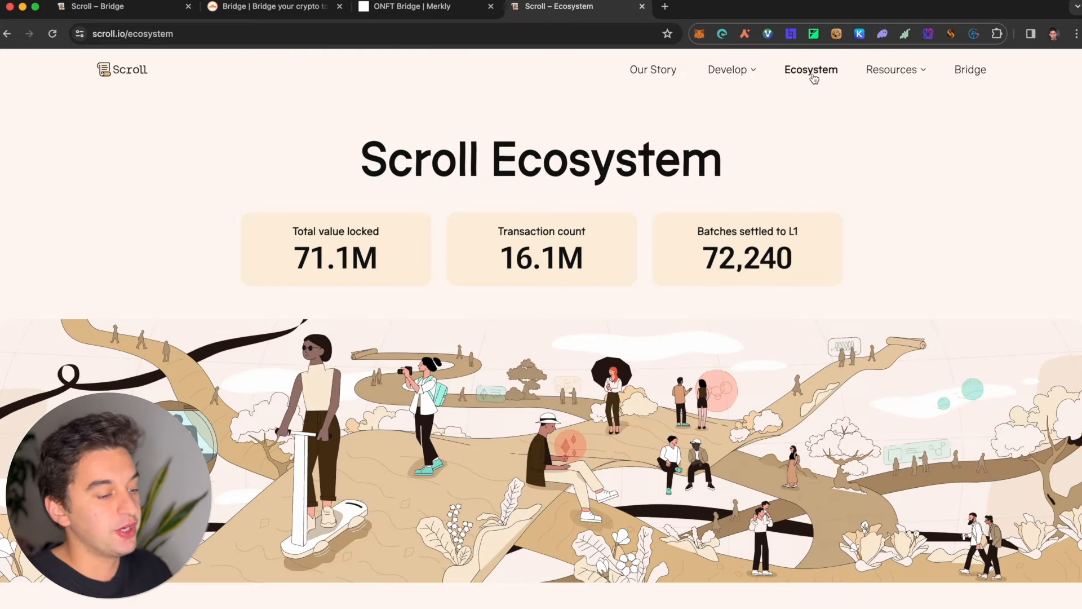
scroll("down", 3)
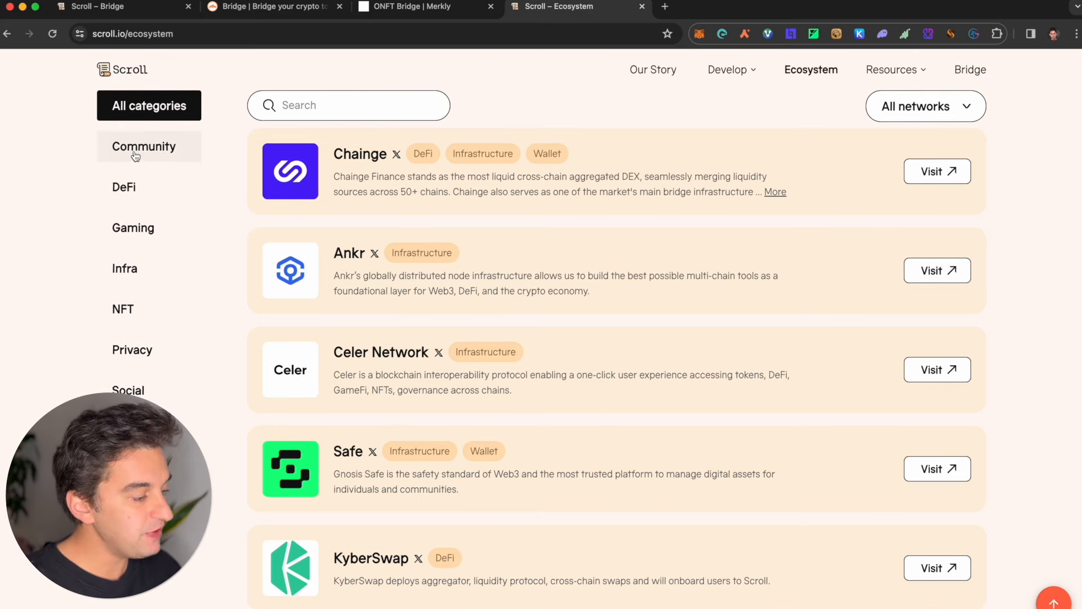
left_click(143, 147)
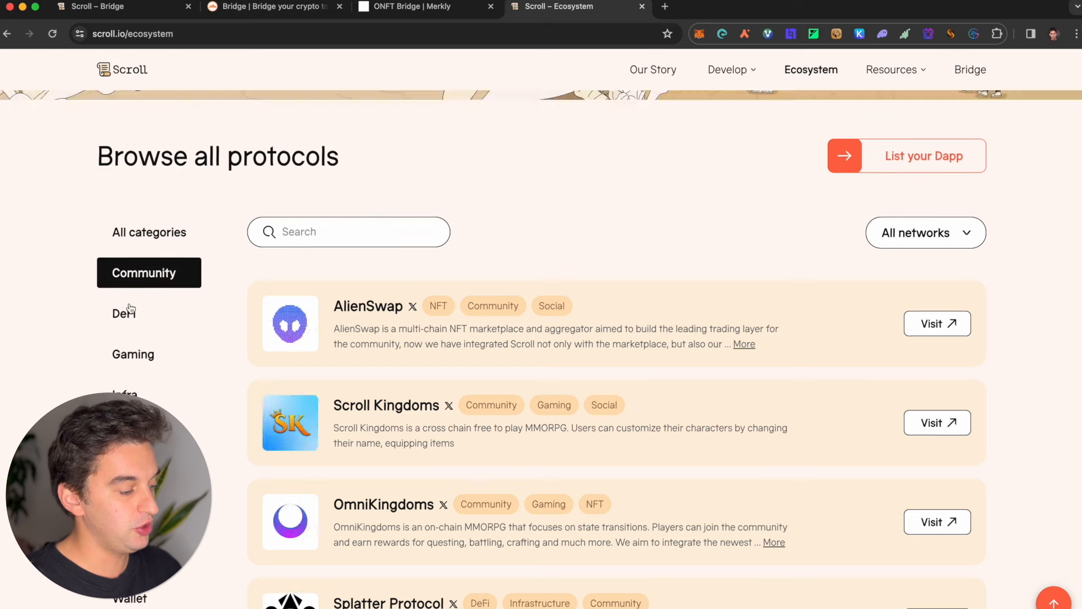
left_click(133, 354)
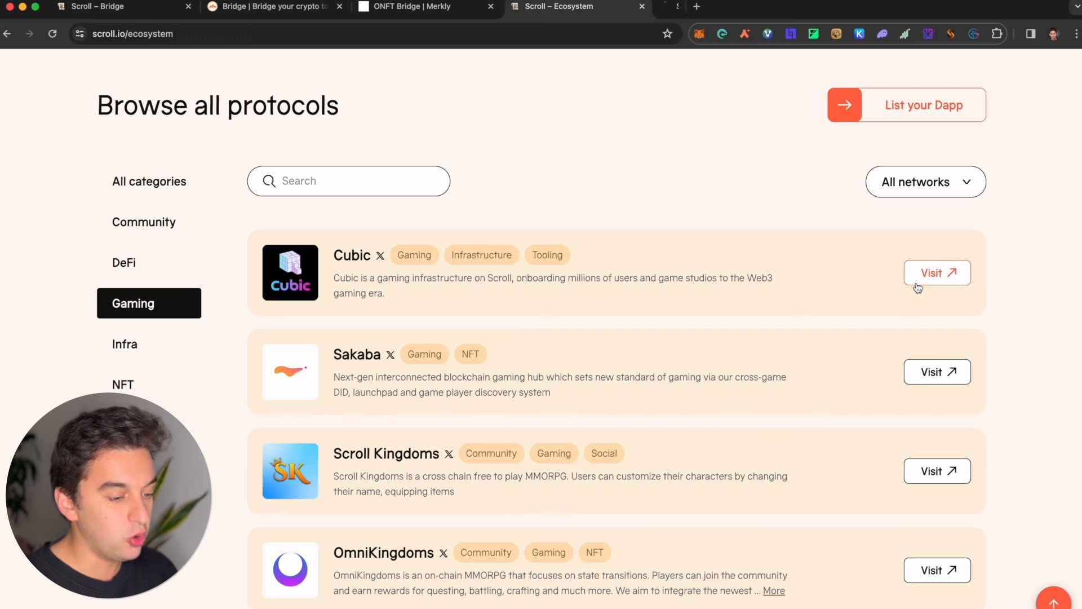
- Visit Cubic, log in with an EVM wallet by signing in MetaMask, and close the $CUBIC token popup
left_click(938, 272)
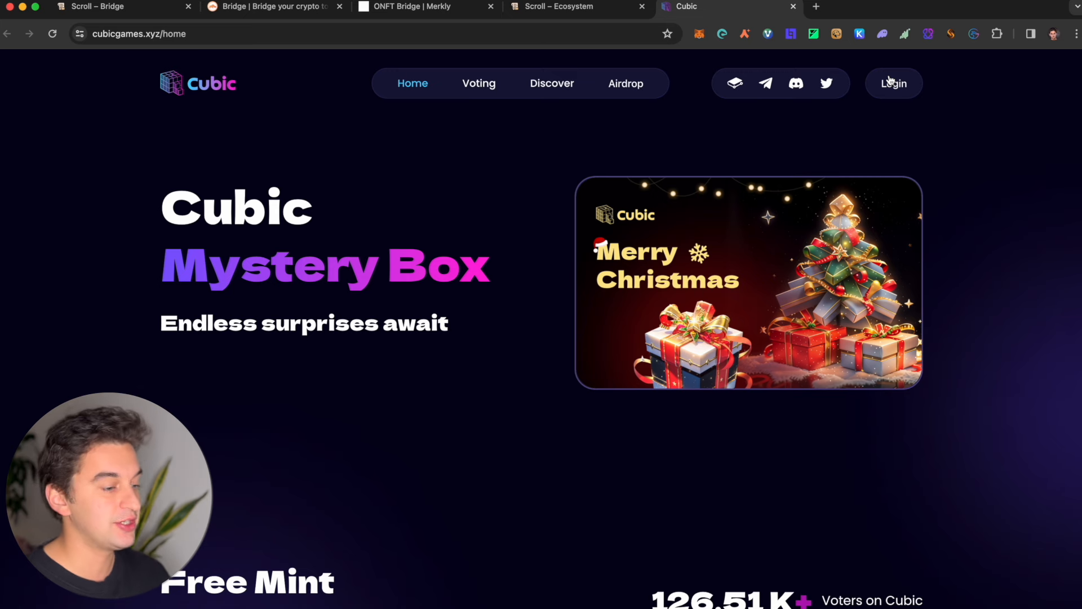
left_click(894, 84)
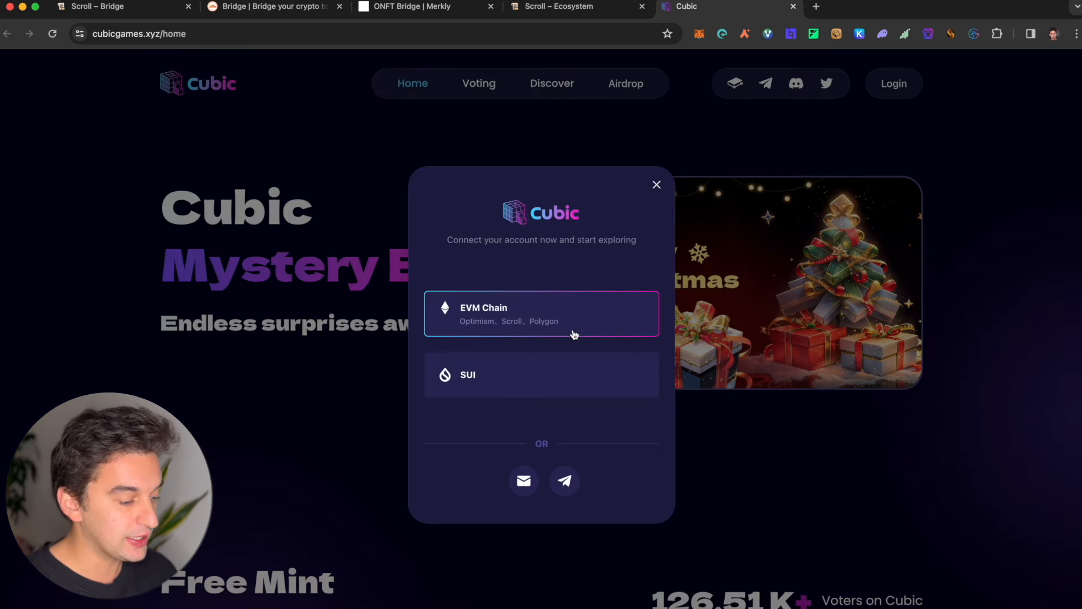
left_click(542, 314)
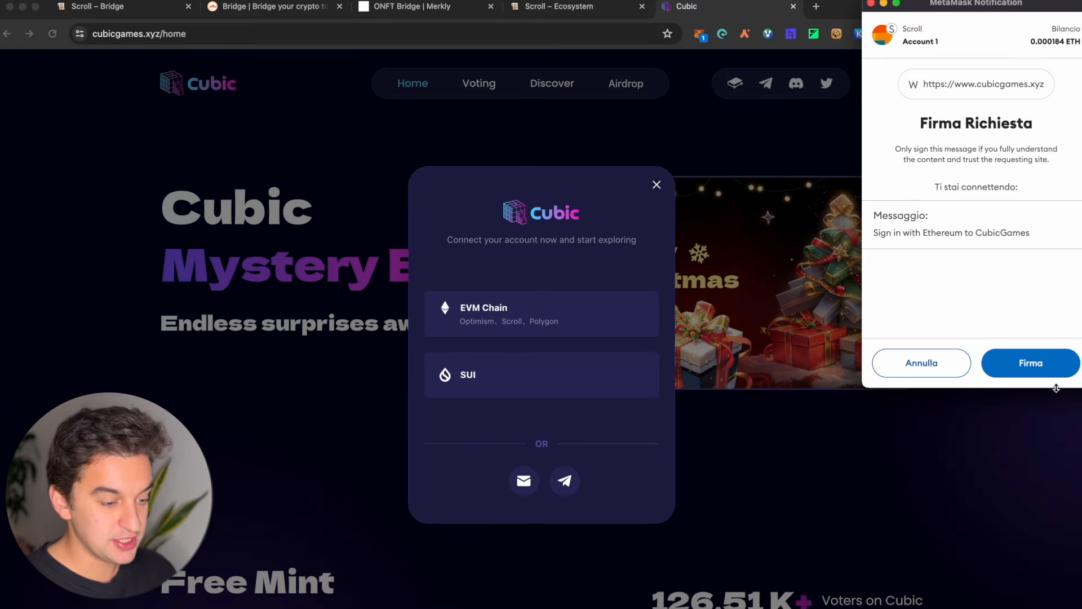
left_click(1030, 363)
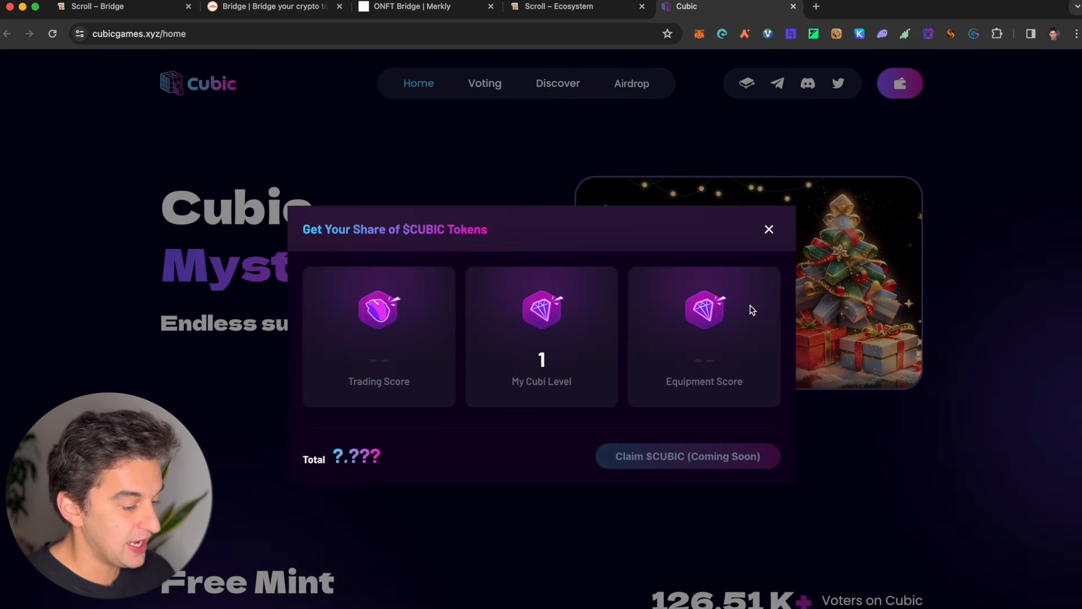
mouse_move(768, 234)
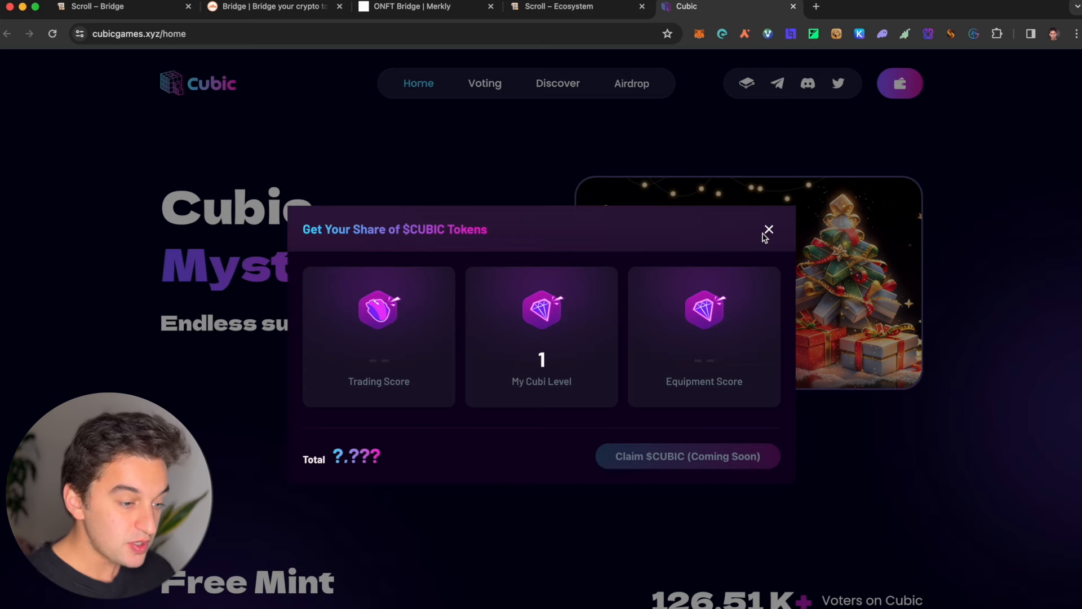
left_click(768, 229)
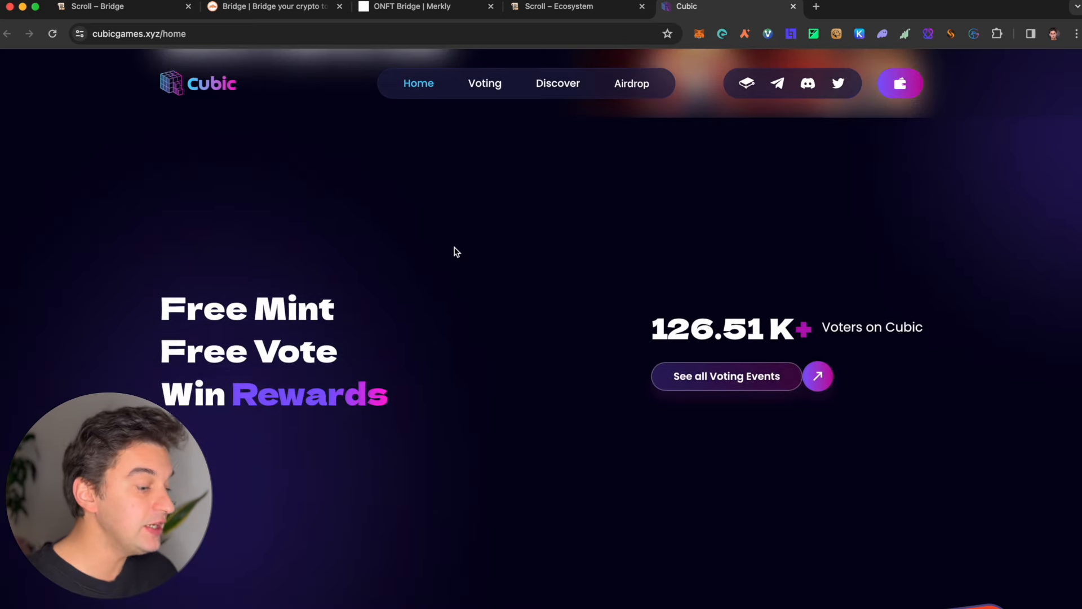
- Browse Cubic's full list of ended voting events, then return to the Scroll ecosystem tab
scroll("down", 3)
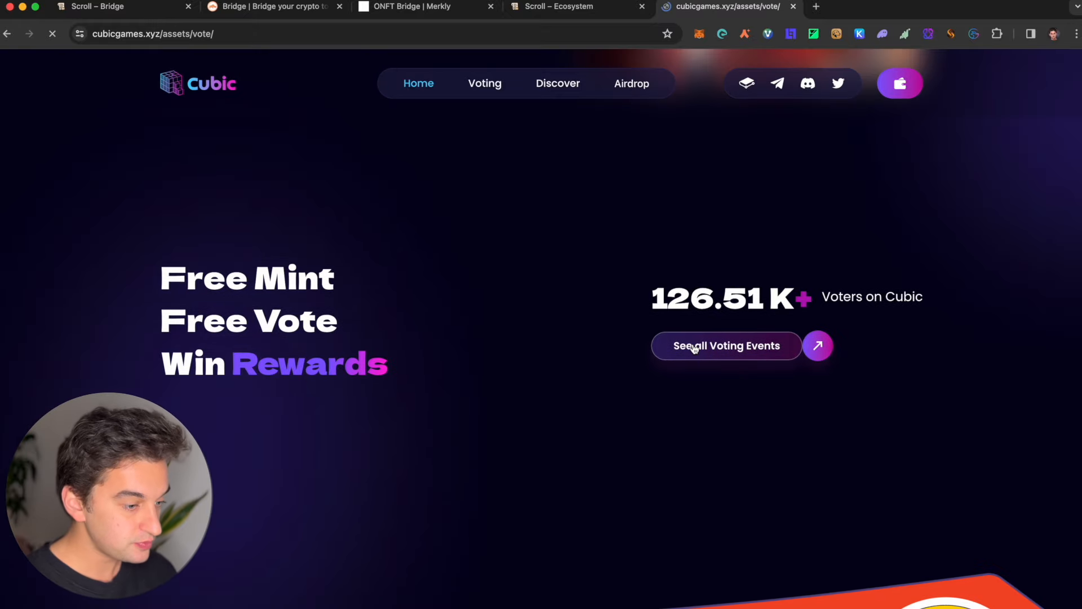
left_click(726, 346)
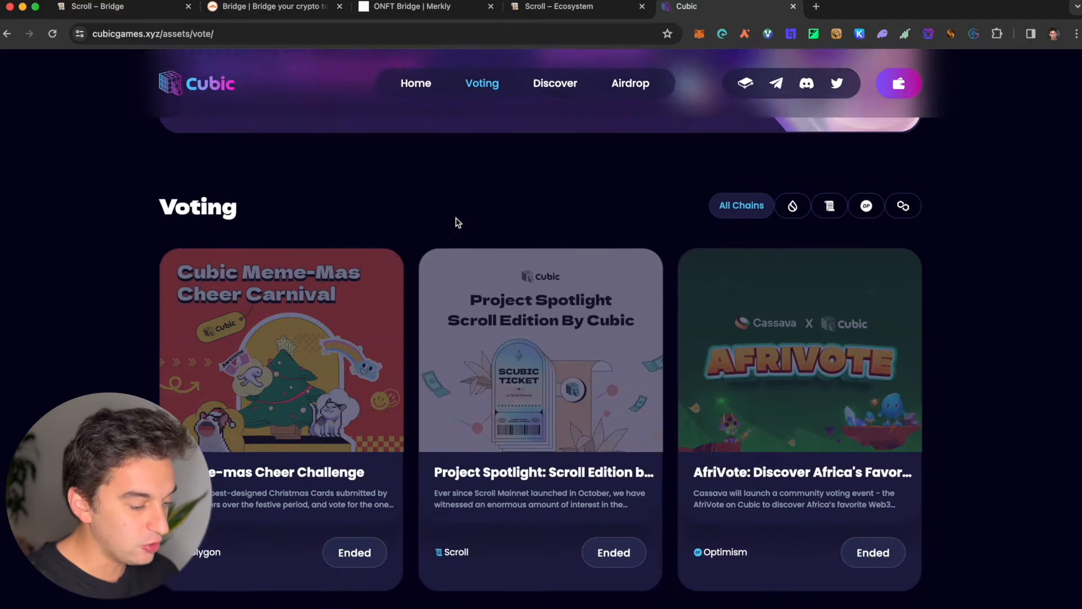
scroll("down", 3)
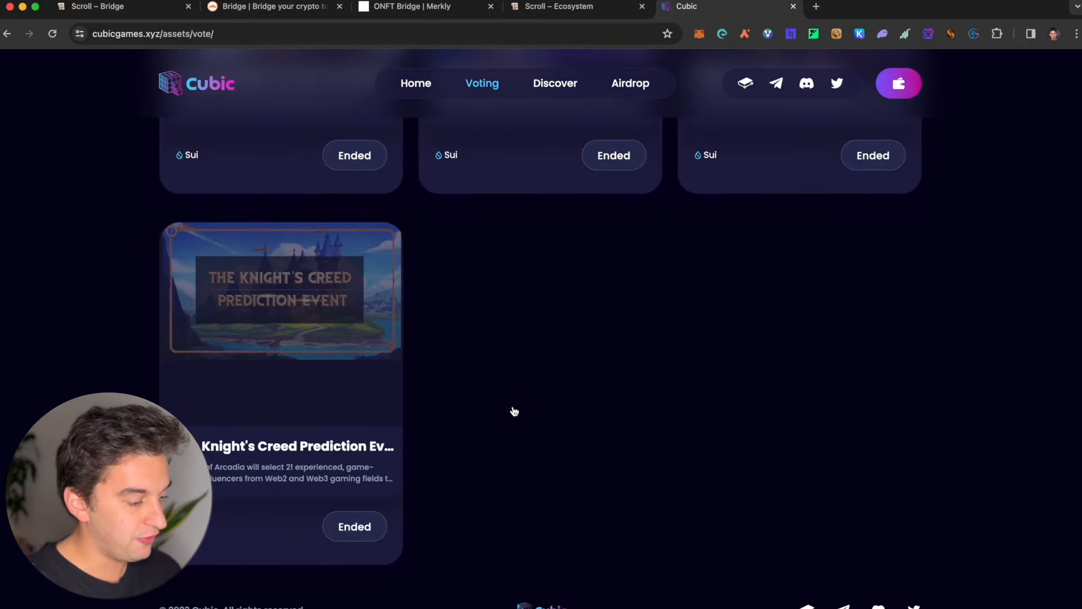
left_click(564, 7)
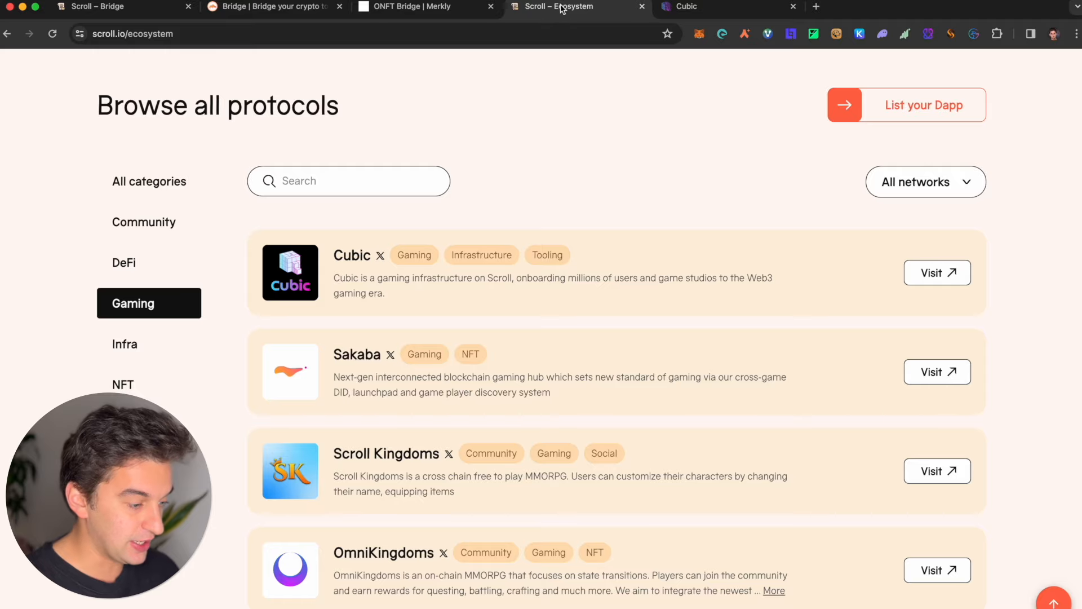
mouse_move(549, 360)
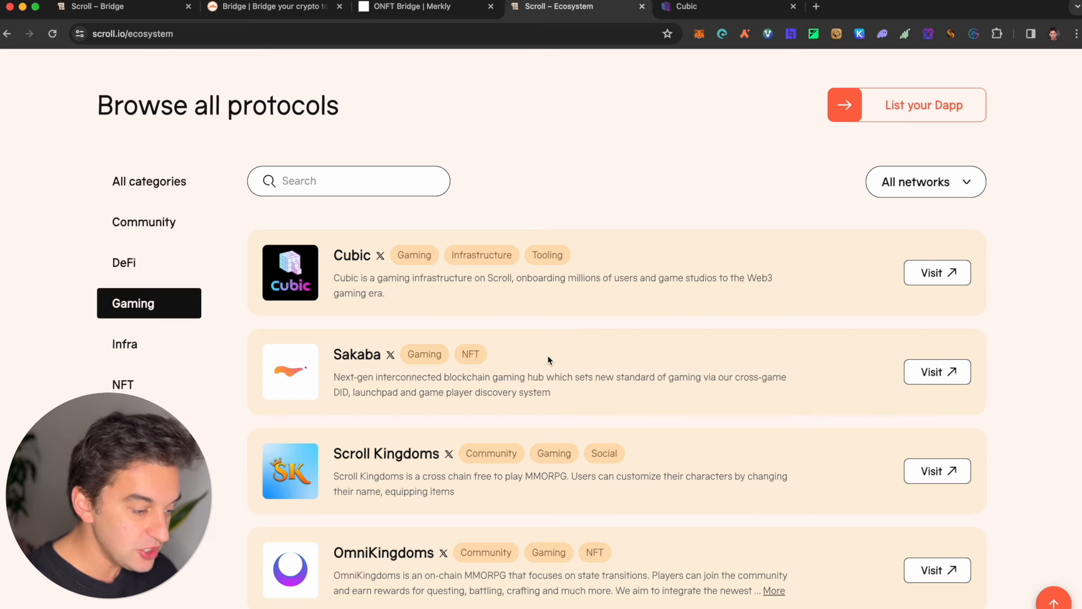
- Visit Sakaba from the Gaming list, glance at Cubic, then settle on Sakaba's game hub homepage
left_click(938, 372)
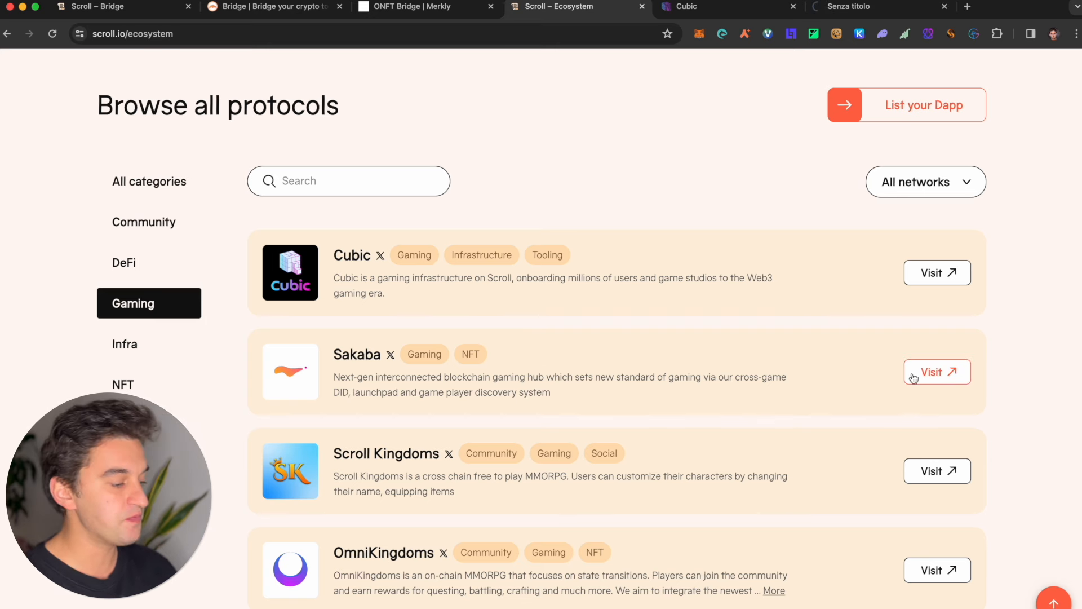
left_click(938, 372)
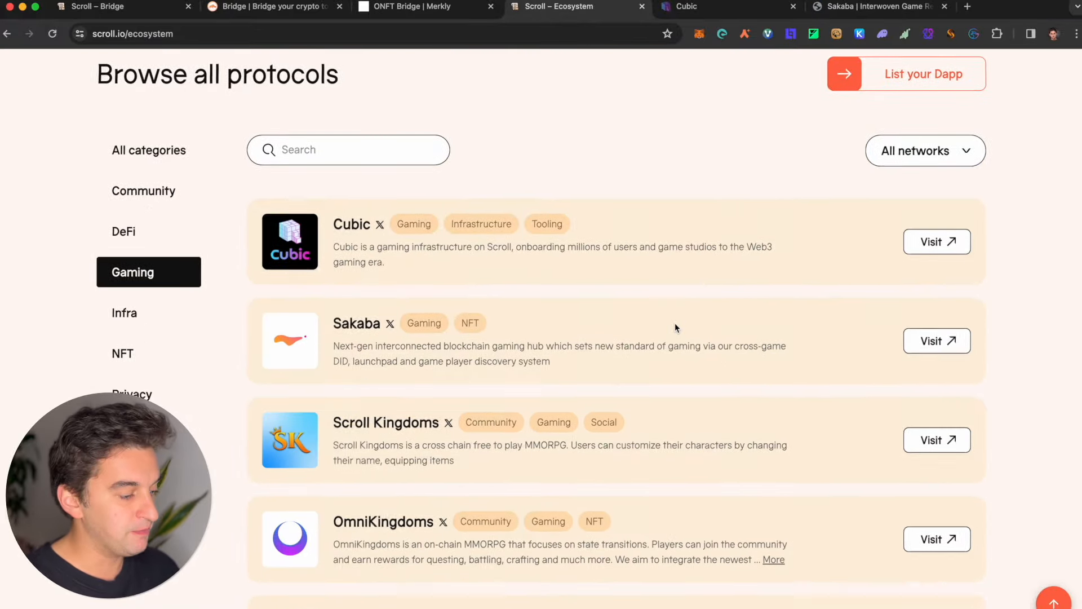
scroll("down", 3)
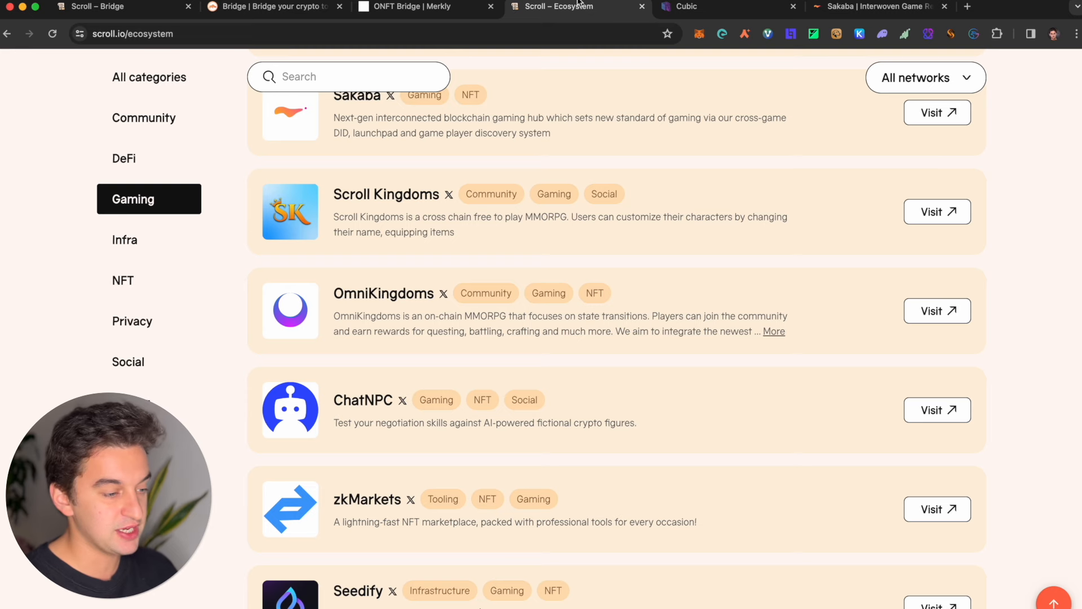
left_click(701, 7)
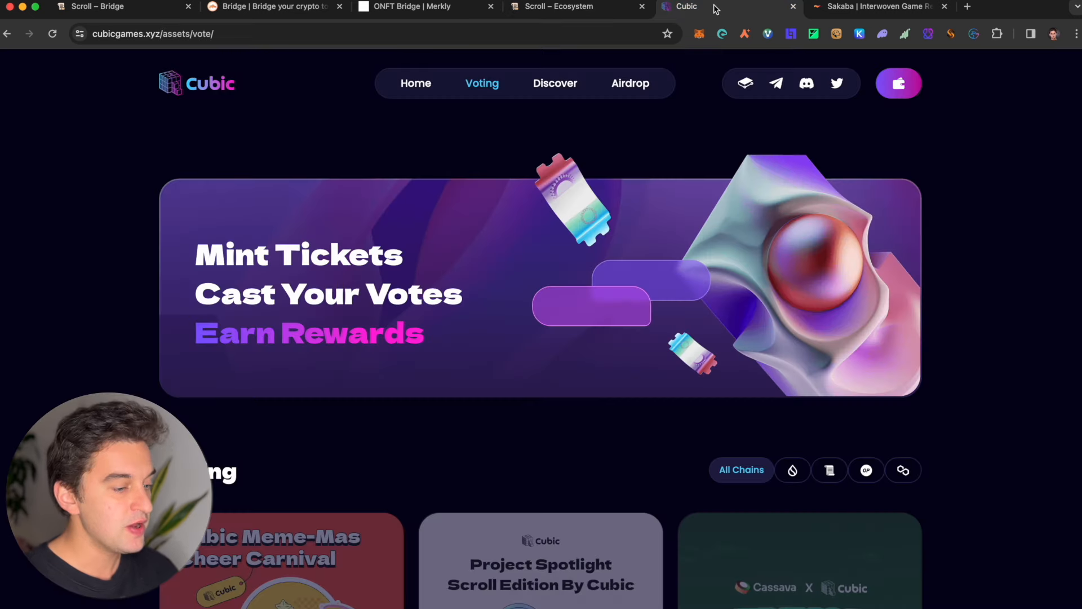
left_click(881, 5)
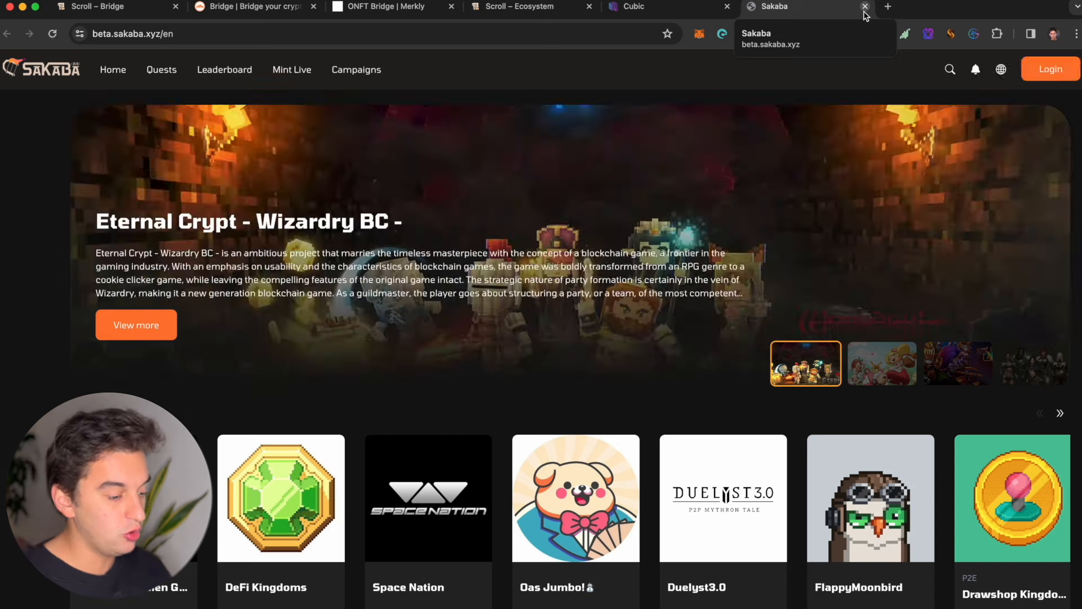
- Browse Sakaba's Ranking section and playable games list
scroll("down", 3)
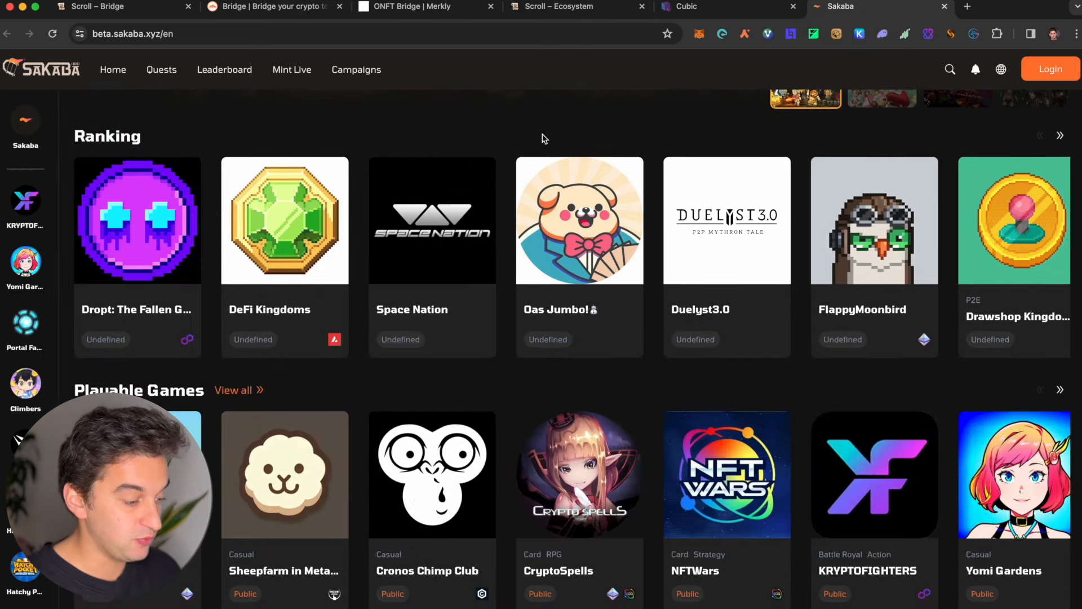
scroll("down", 3)
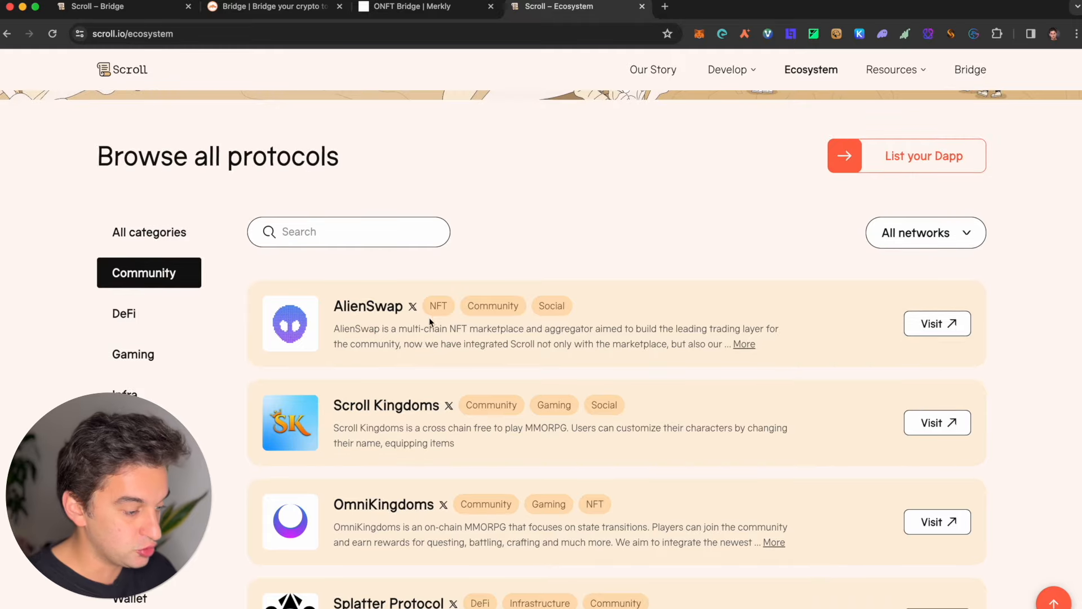
- Filter Scroll's ecosystem directory to DeFi and visit KyberSwap from that list
scroll("down", 3)
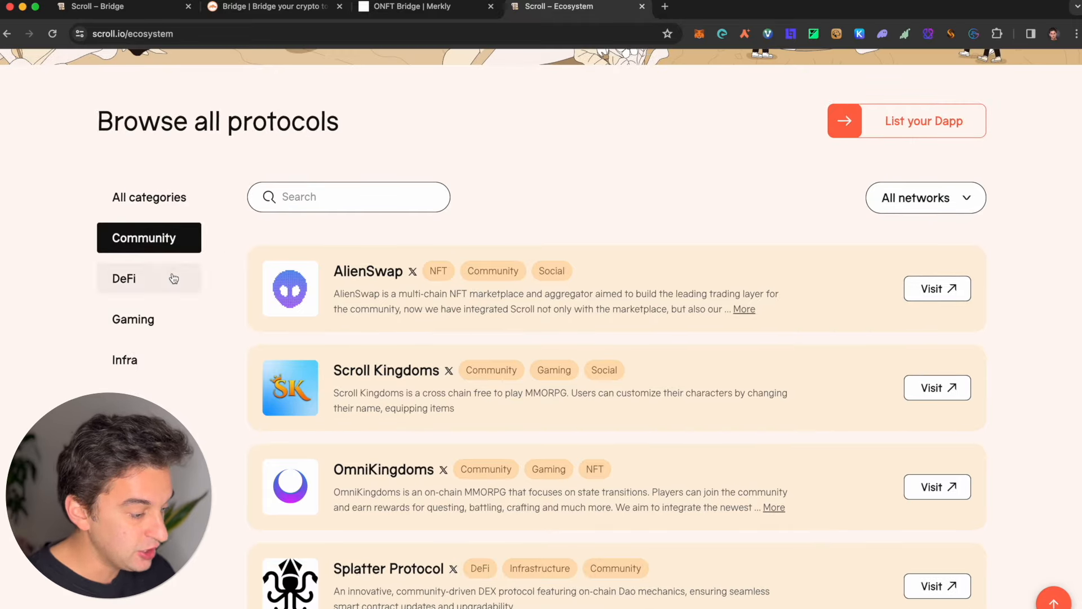
left_click(149, 278)
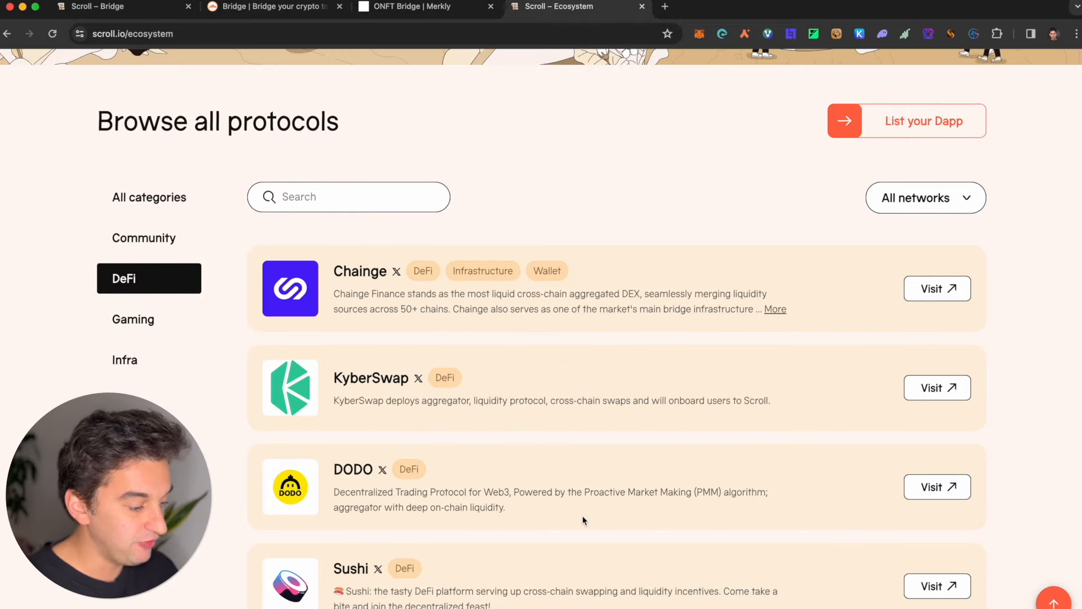
mouse_move(446, 480)
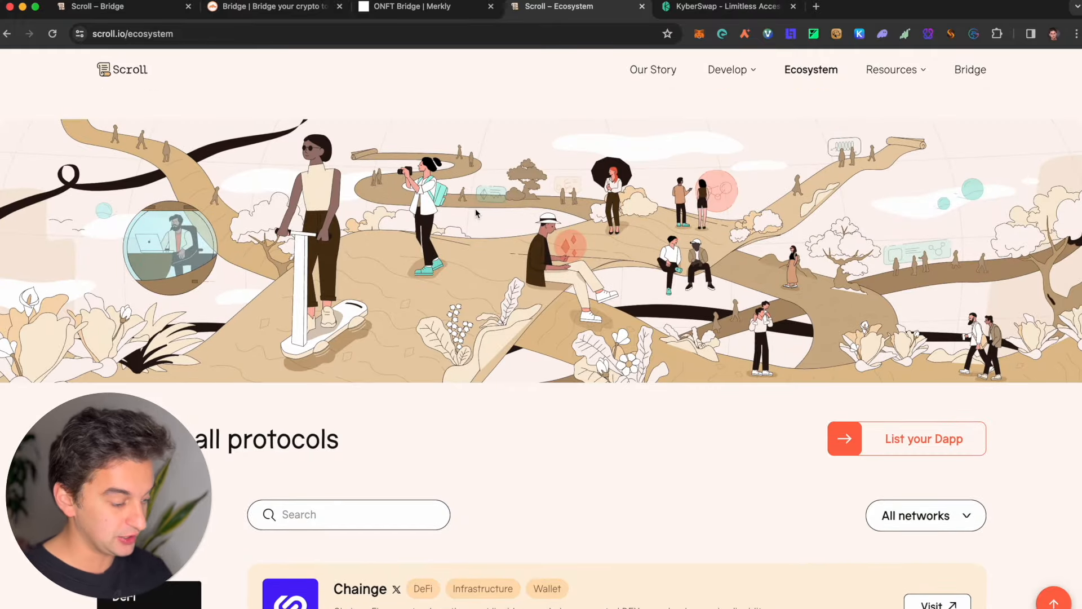
scroll("down", 3)
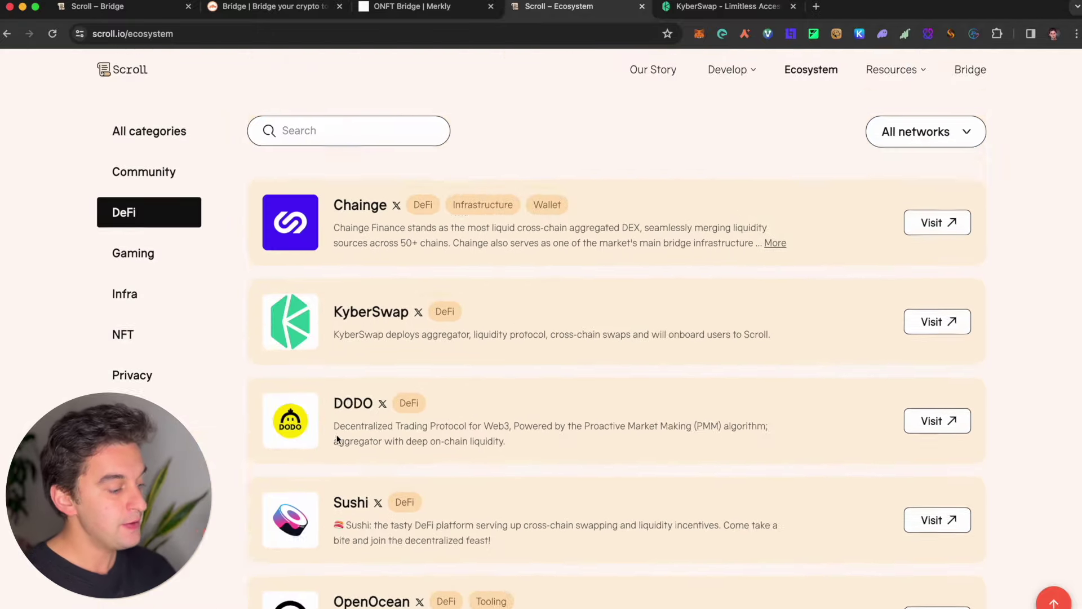
scroll("up", 3)
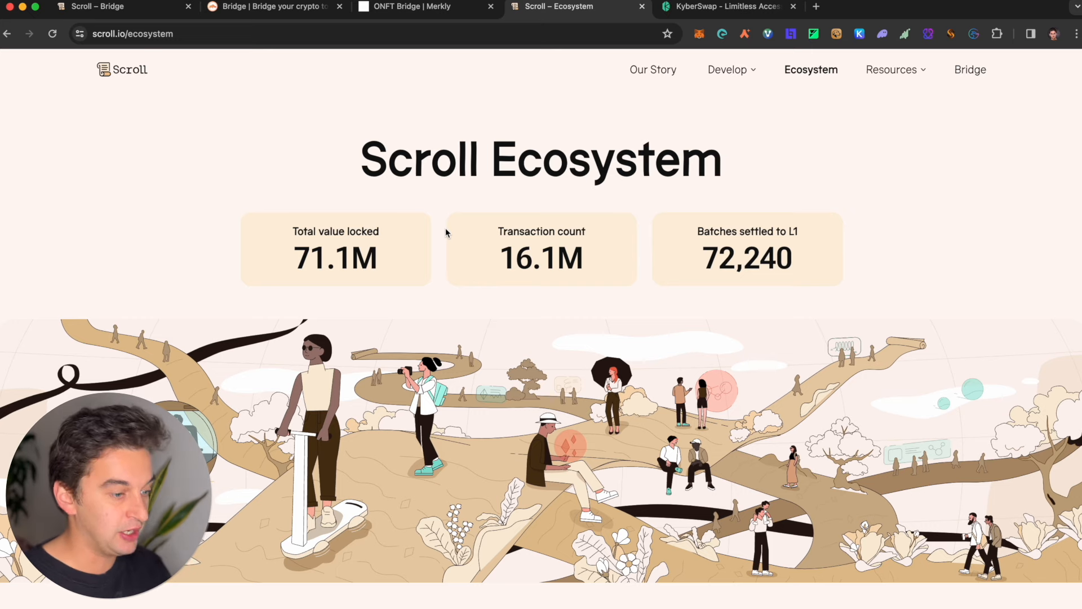
- Visit Espresso Systems from all protocols, then switch to KyberSwap's swap page
scroll("down", 3)
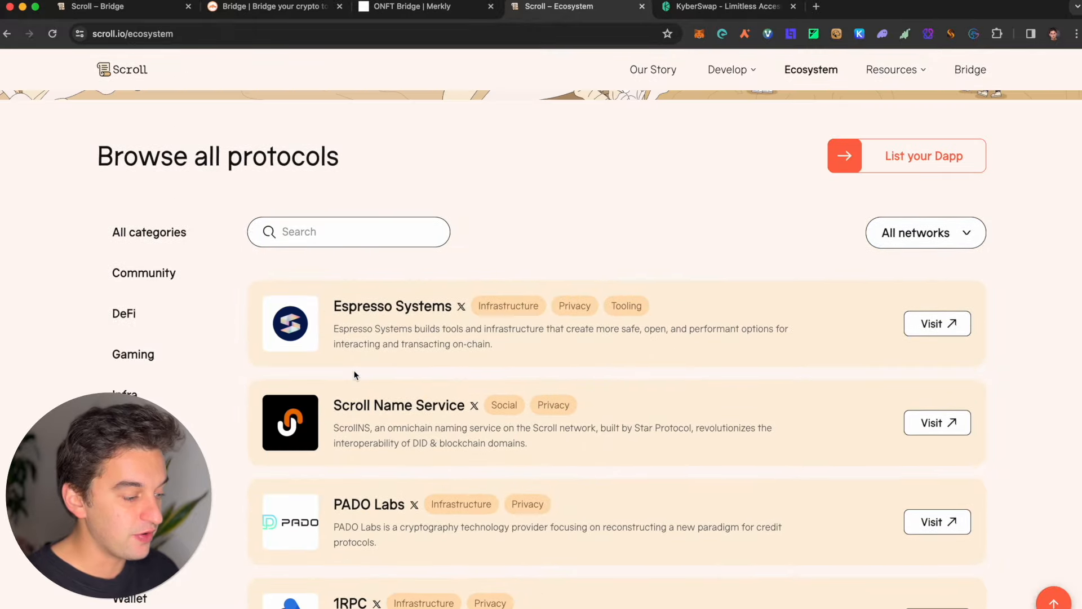
left_click(938, 322)
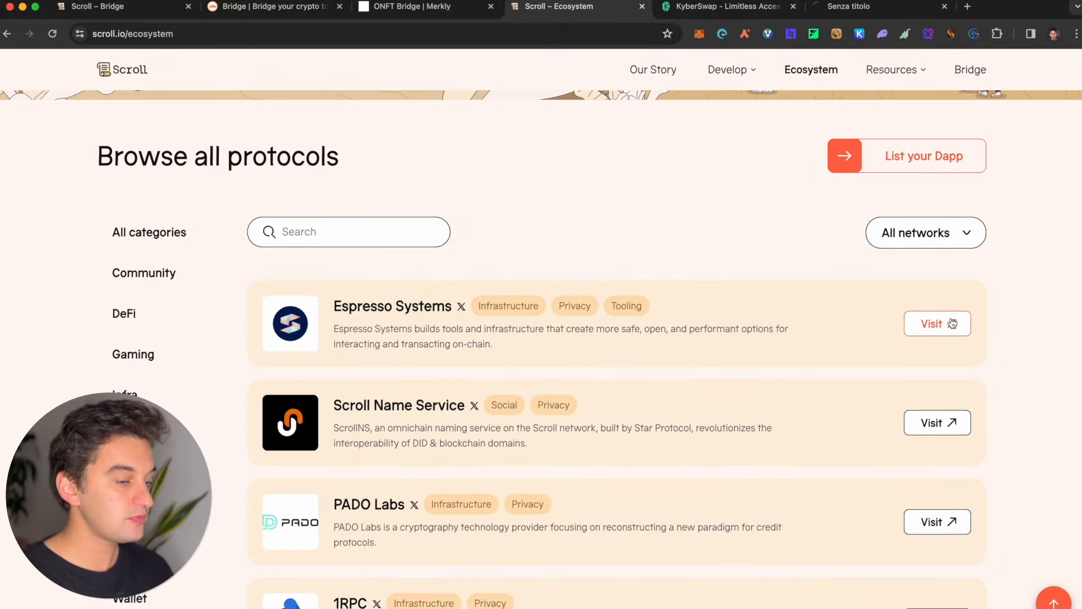
left_click(938, 323)
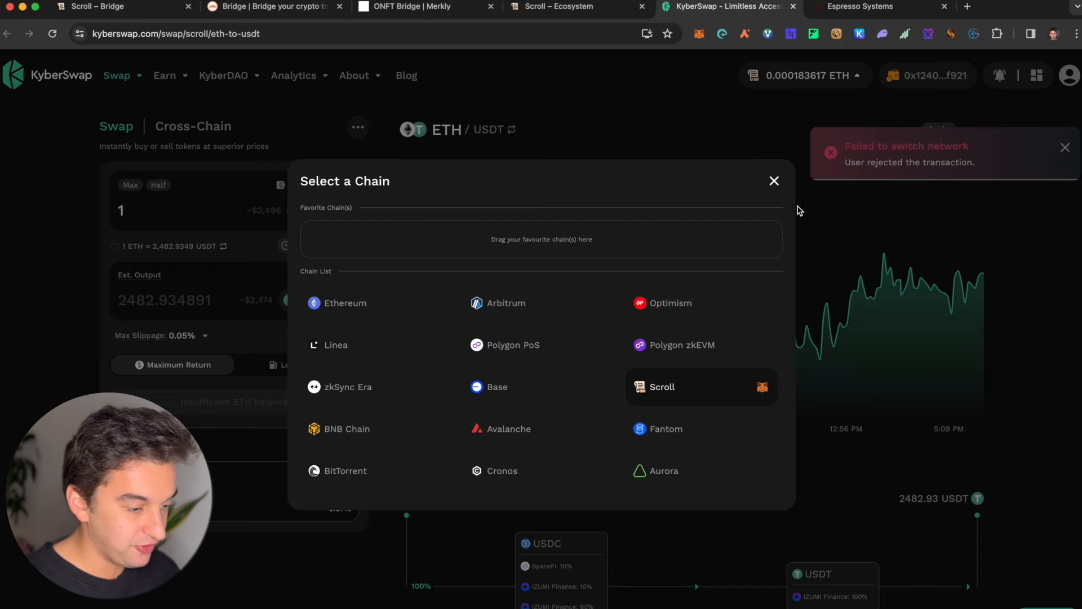
- Close the Select a Chain dialog on the ETH/USDT swap and move to Espresso Systems' site
left_click(773, 181)
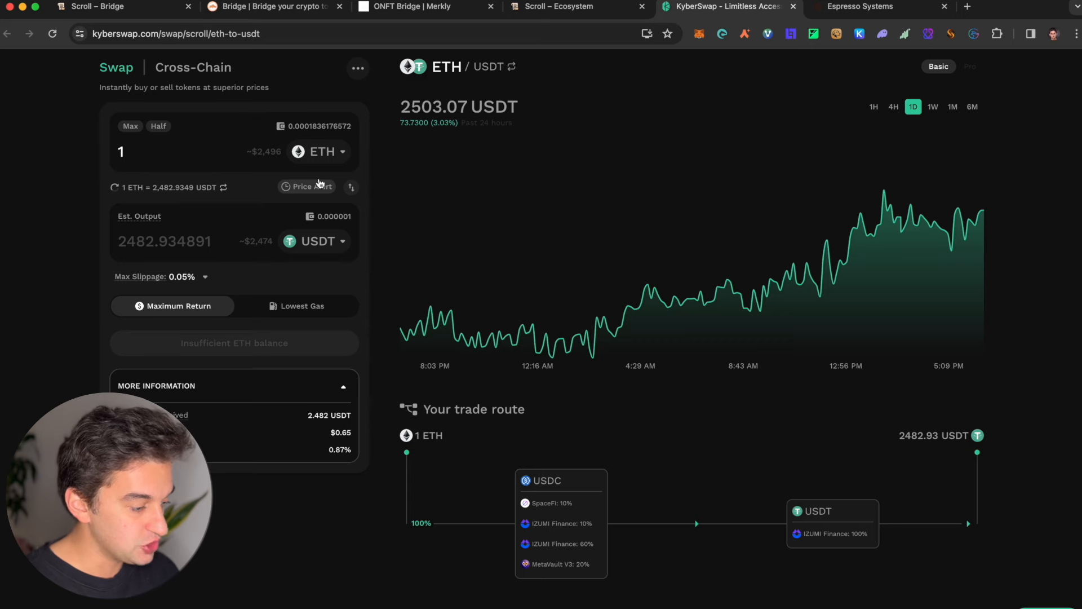
left_click(868, 7)
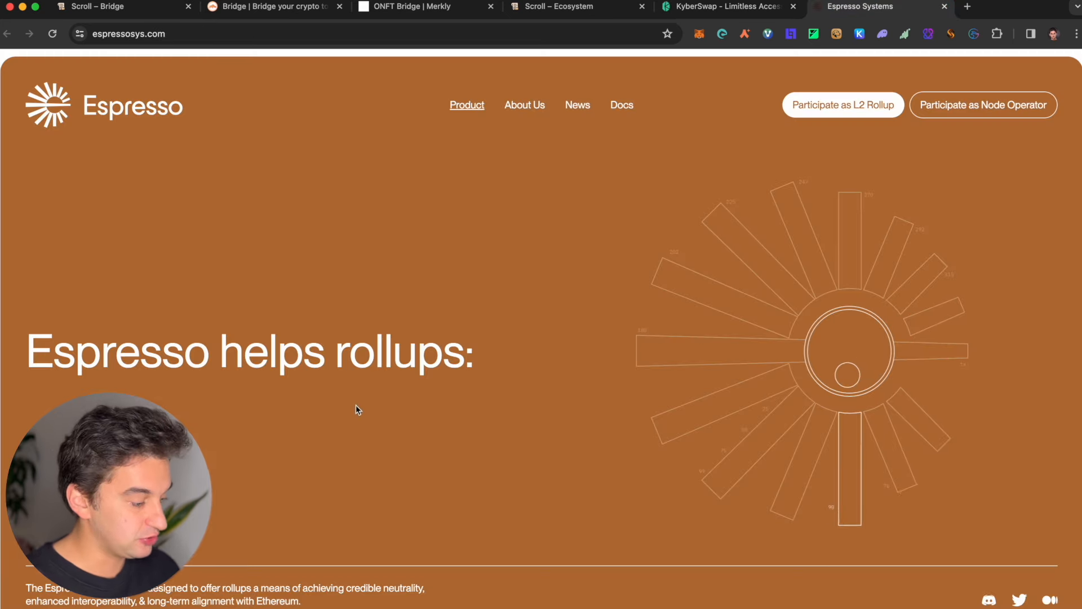
- Review Espresso's rollup comparison, then bring up its typeform Contact Us page
scroll("down", 3)
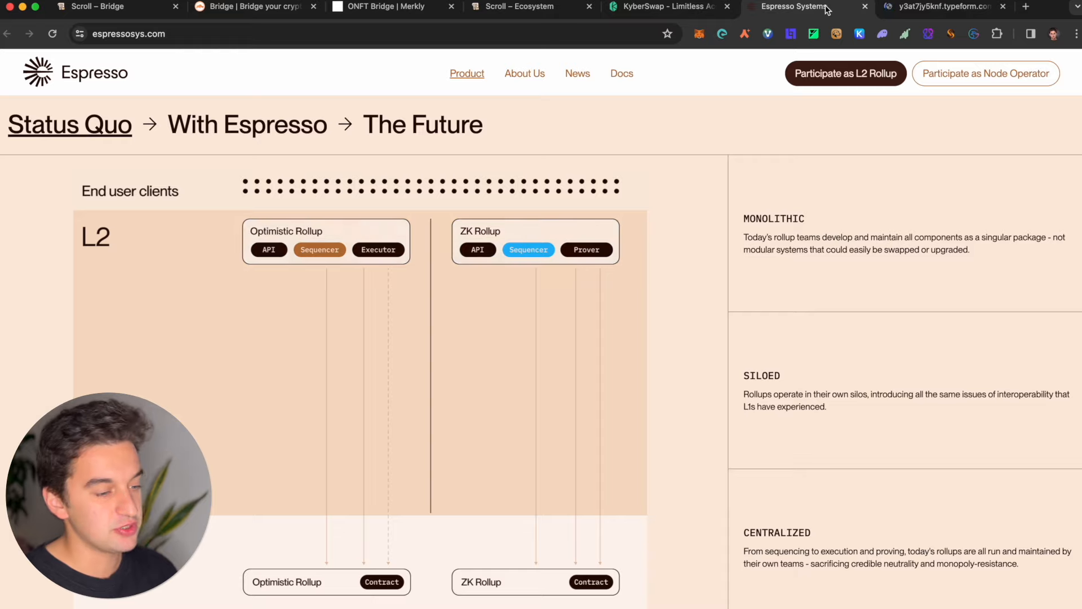
left_click(938, 6)
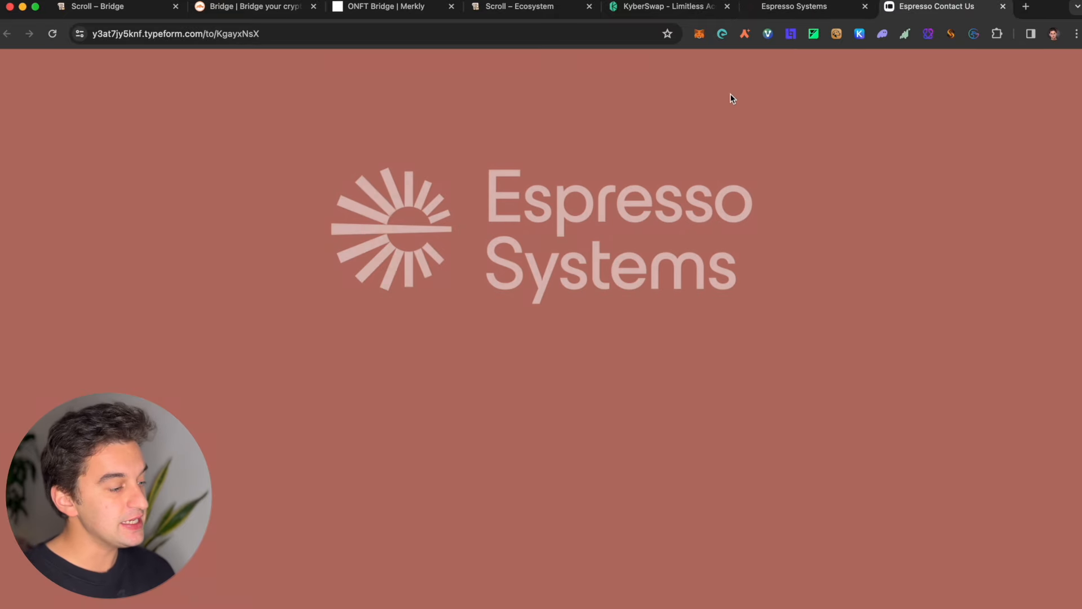